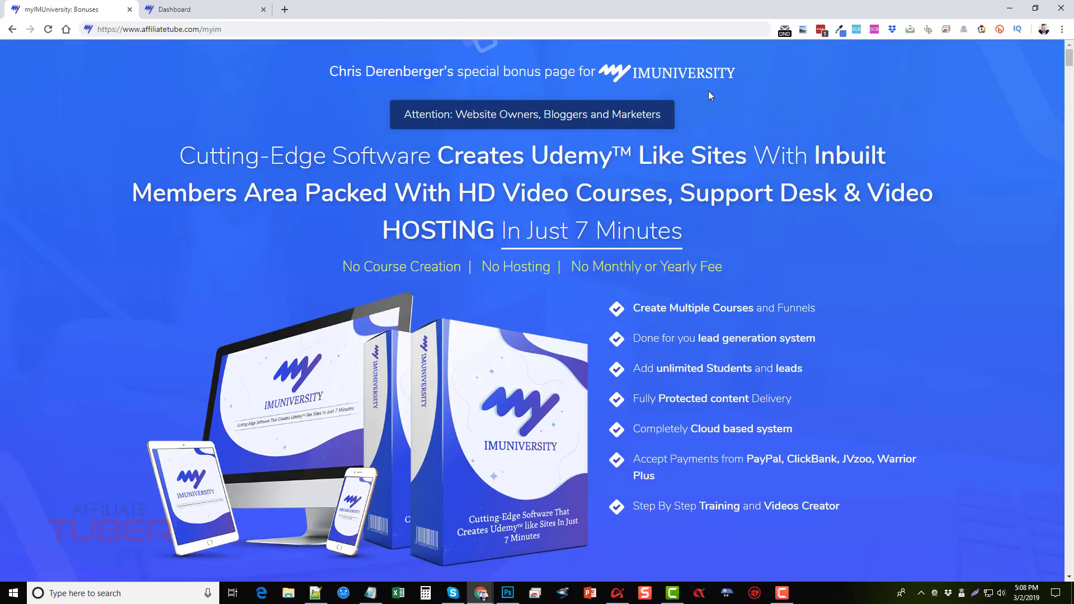
pyautogui.moveTo(843, 347)
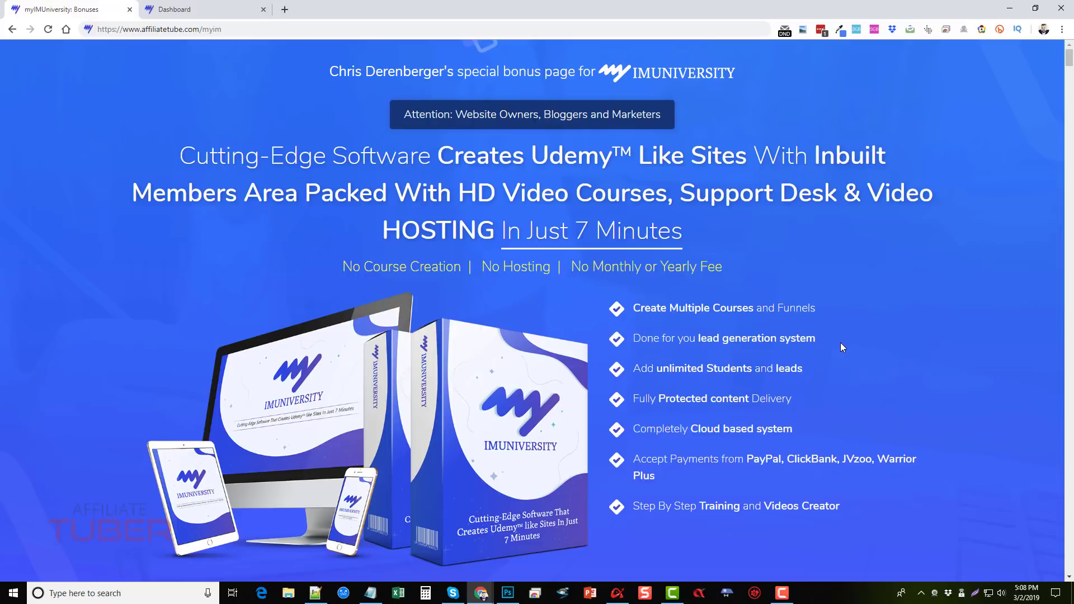
# Scroll through the bonus page's features, demo video and bonus list.
pyautogui.scroll(-3)
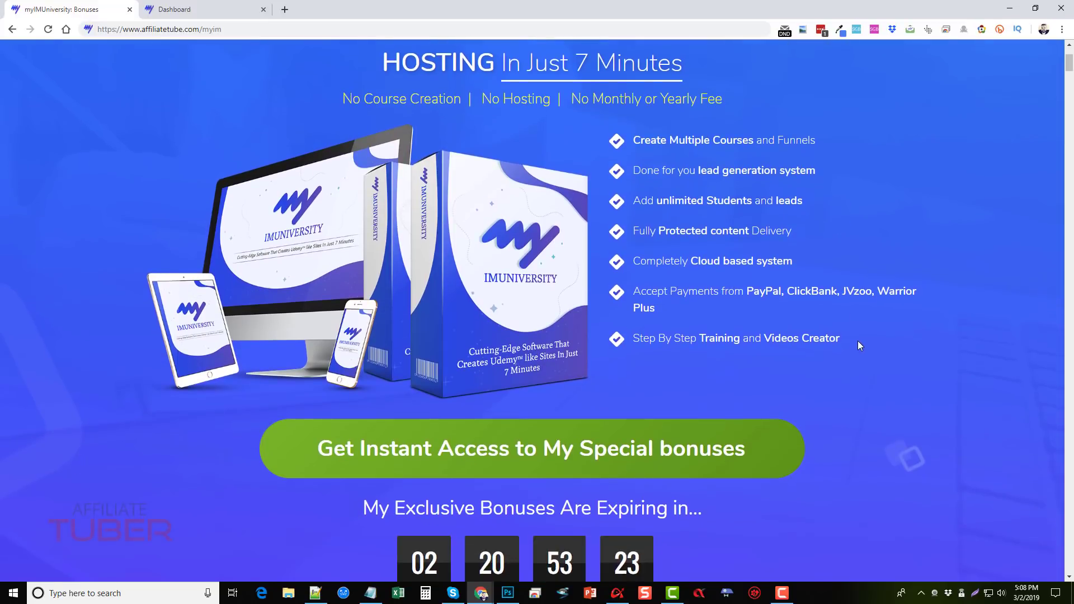
pyautogui.scroll(-3)
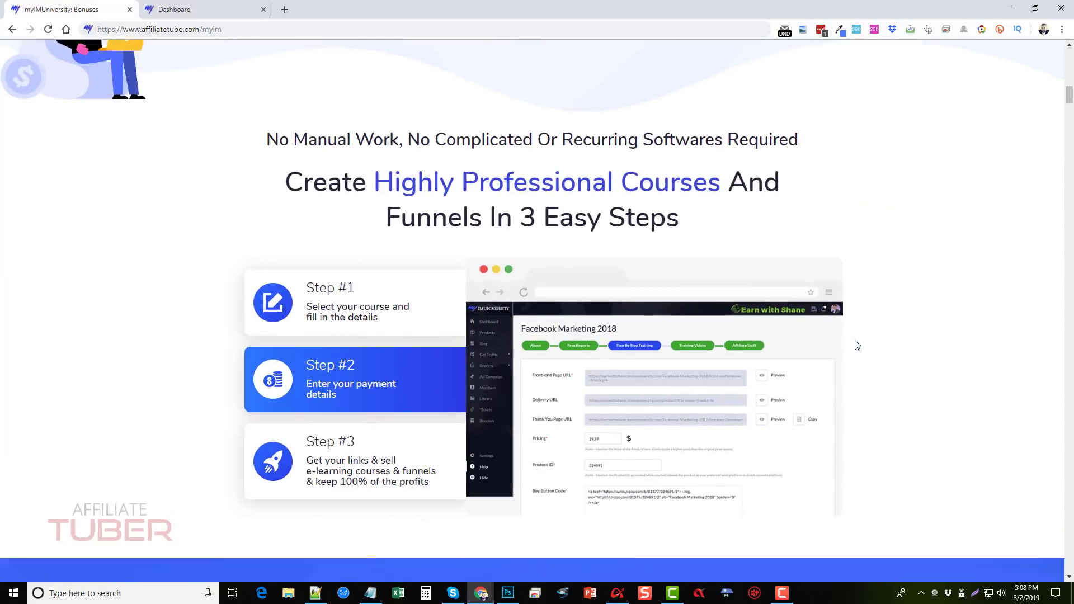
pyautogui.scroll(-3)
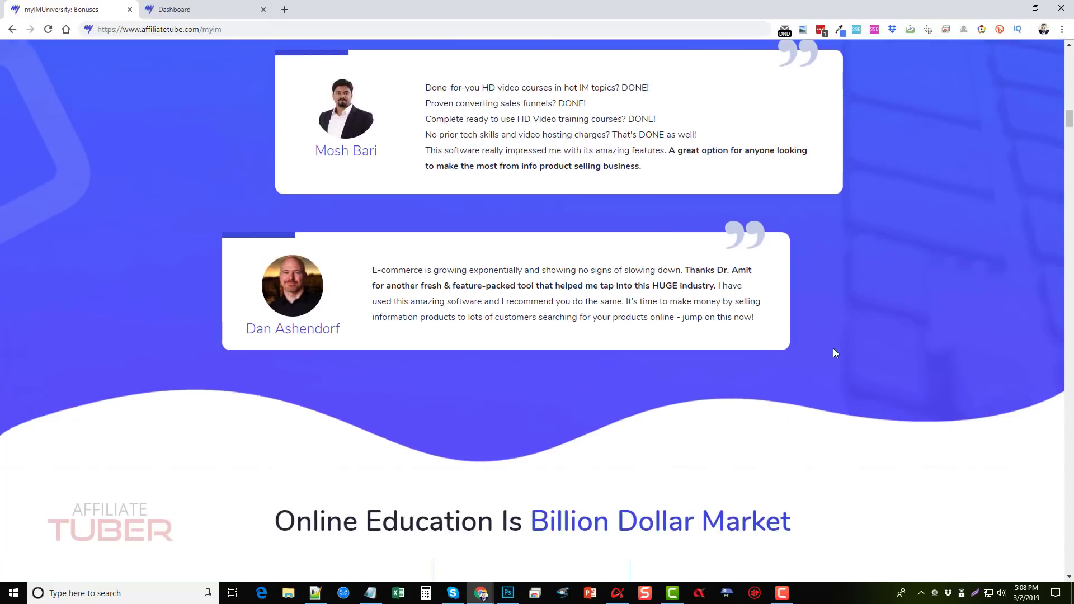
pyautogui.scroll(3)
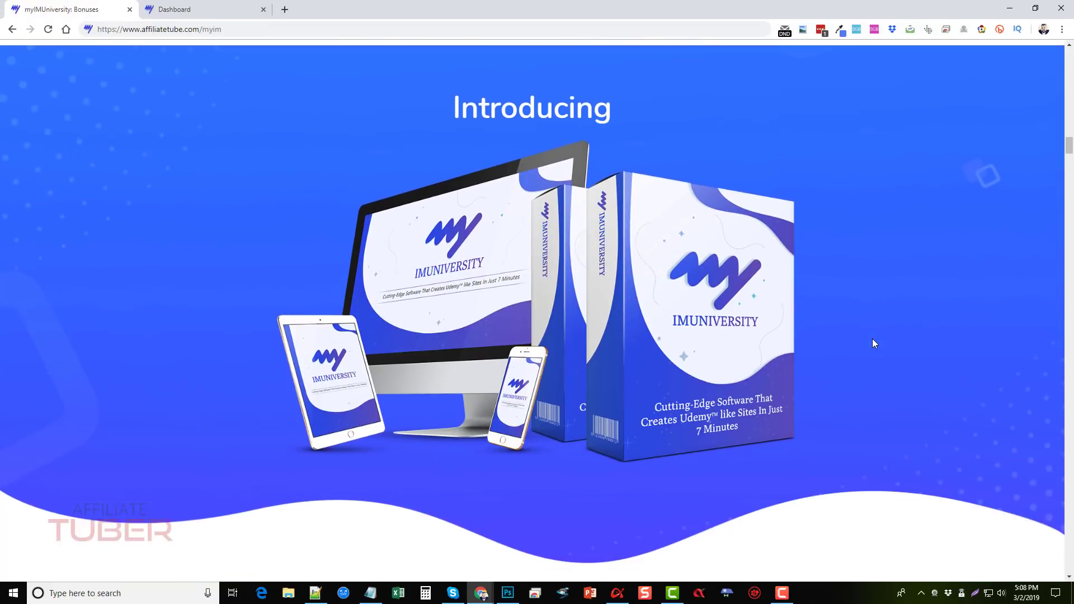
pyautogui.scroll(-3)
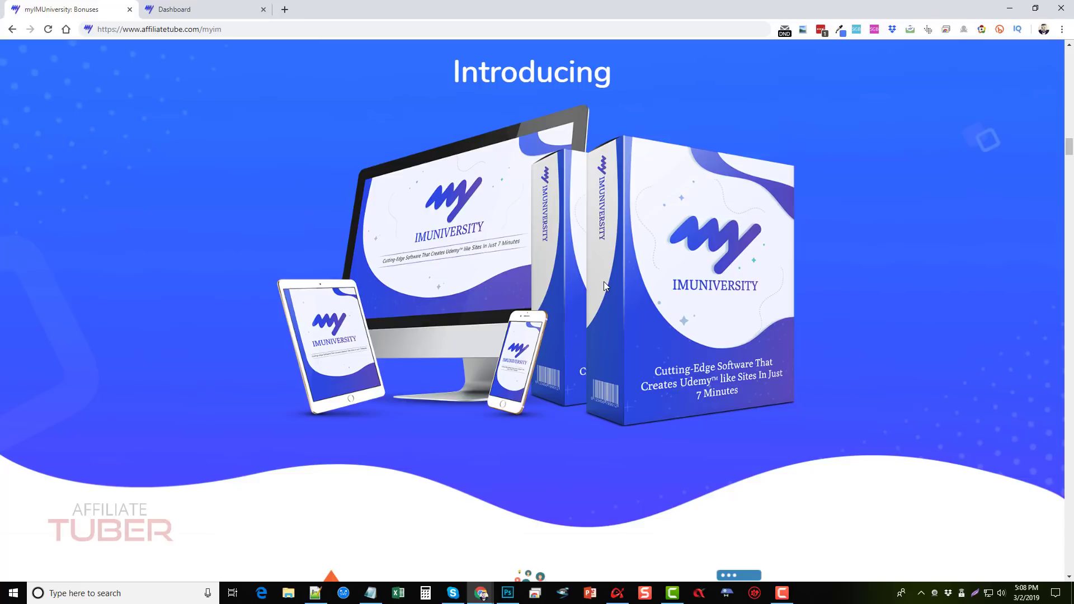
pyautogui.scroll(-3)
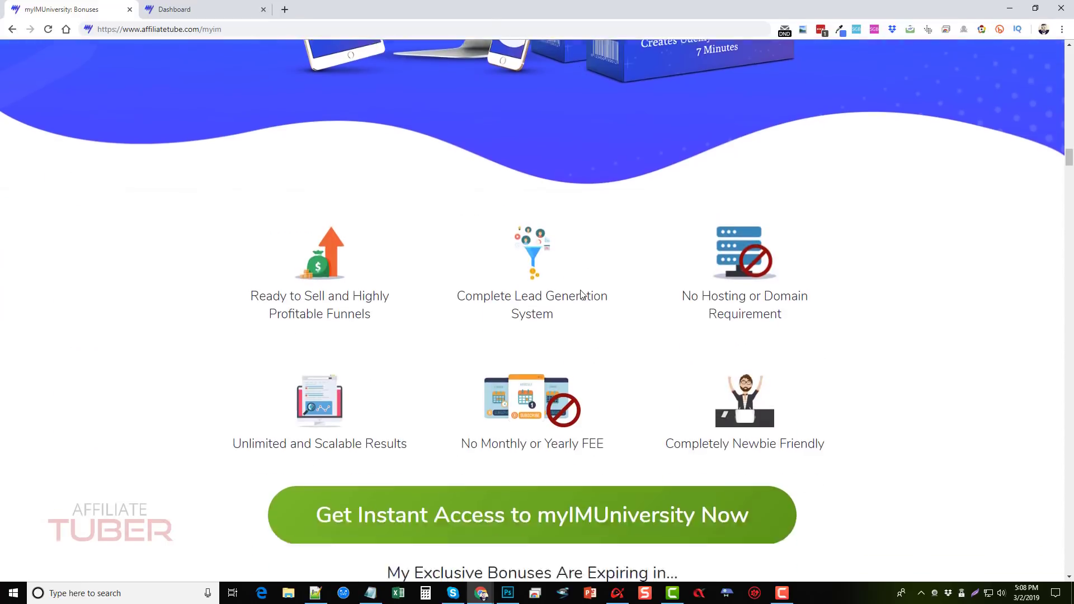
pyautogui.scroll(-3)
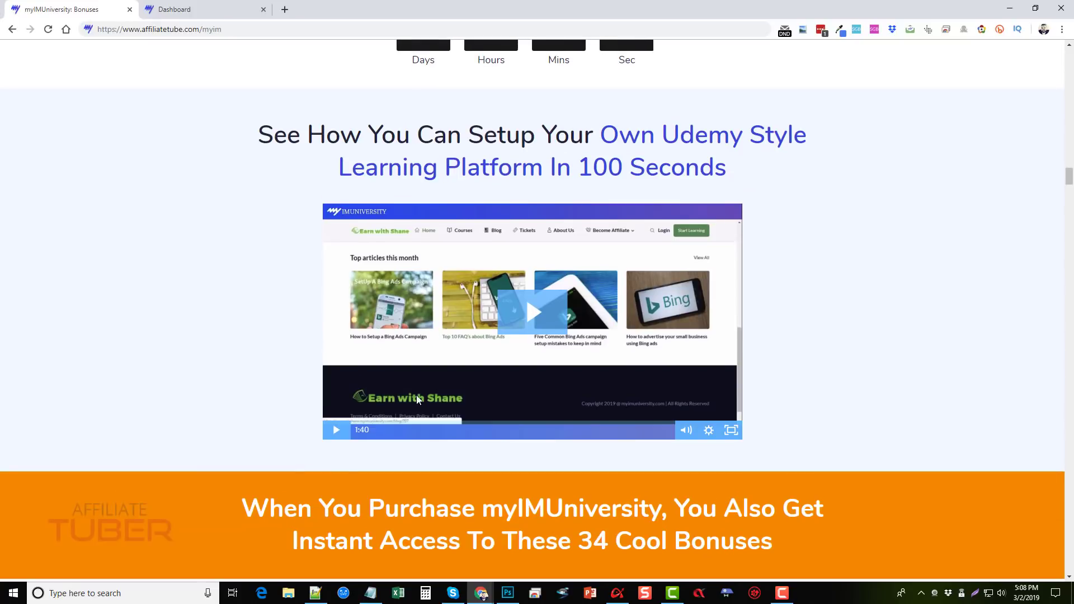
pyautogui.moveTo(549, 304)
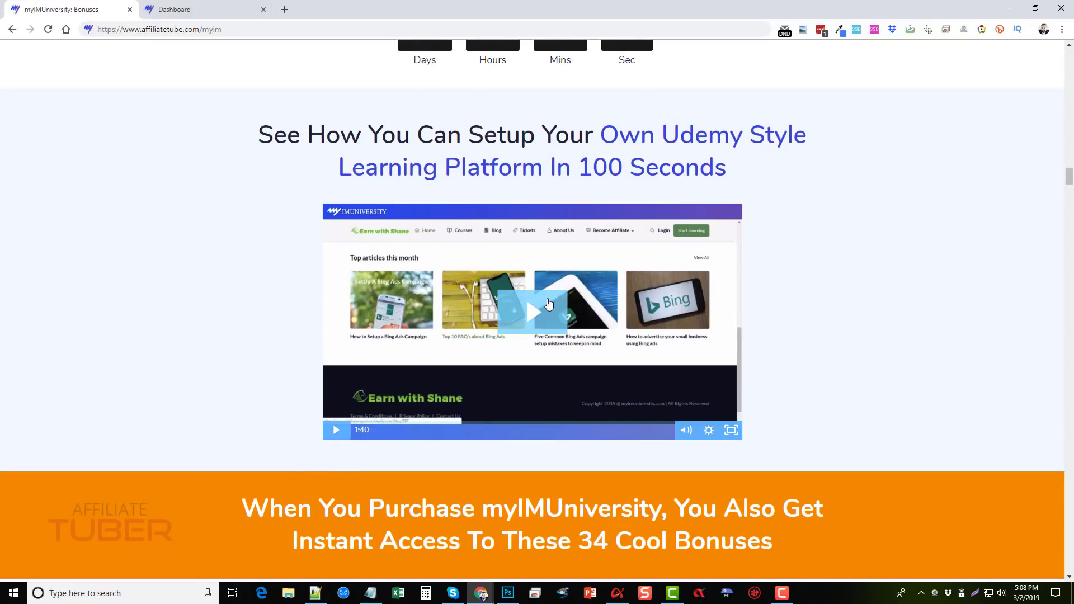
pyautogui.moveTo(526, 300)
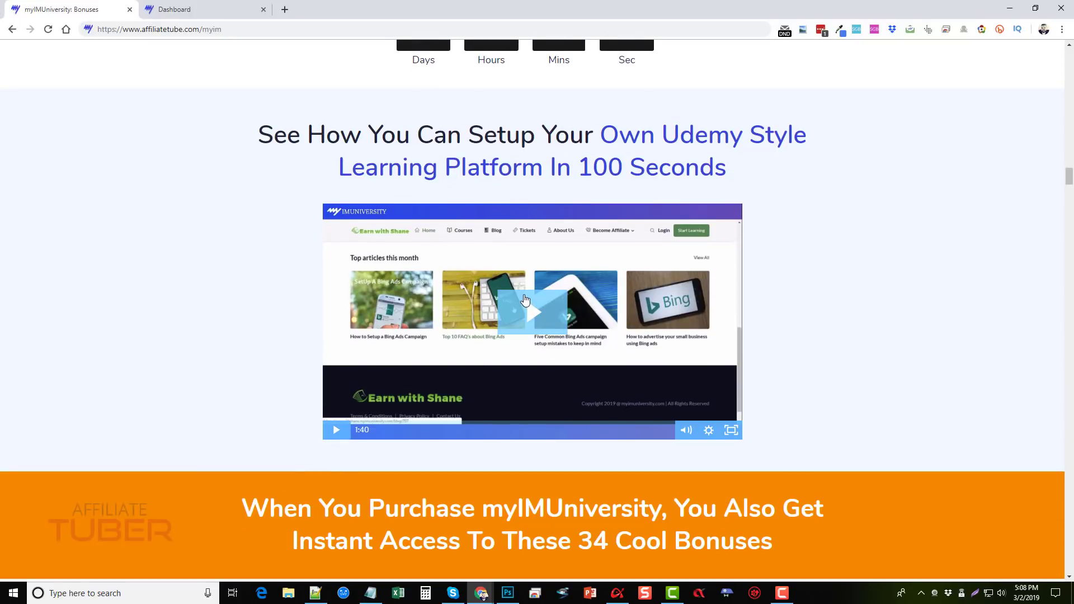
pyautogui.moveTo(410, 271)
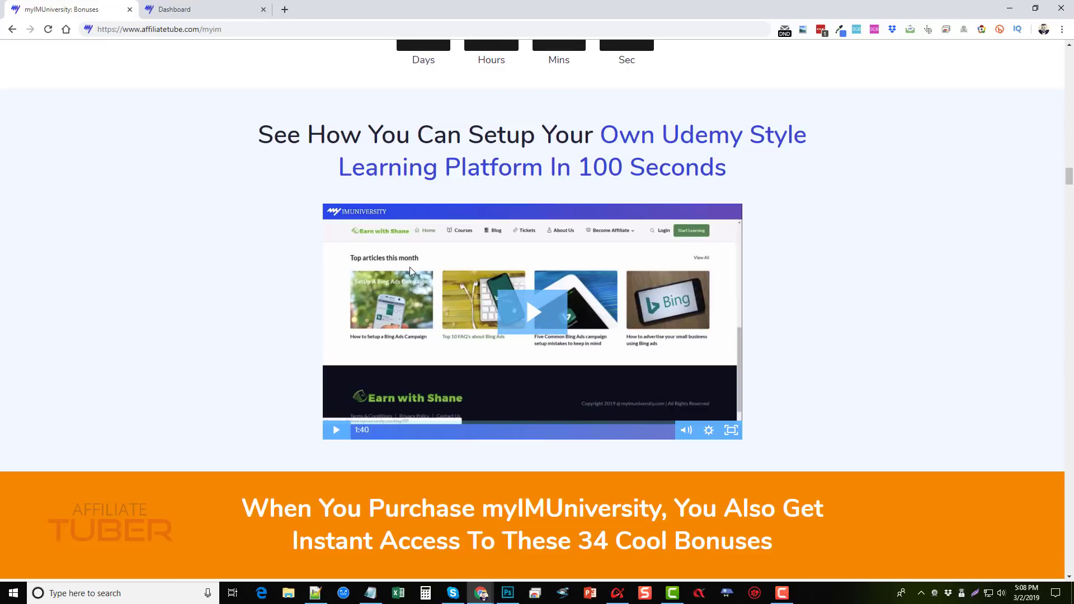
pyautogui.scroll(-3)
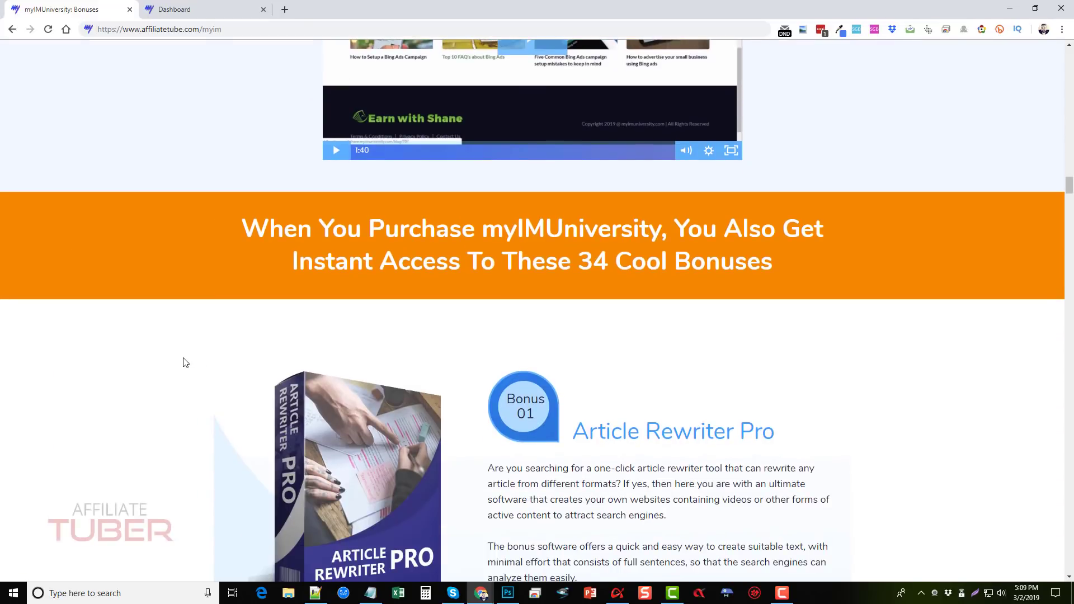
pyautogui.moveTo(229, 294)
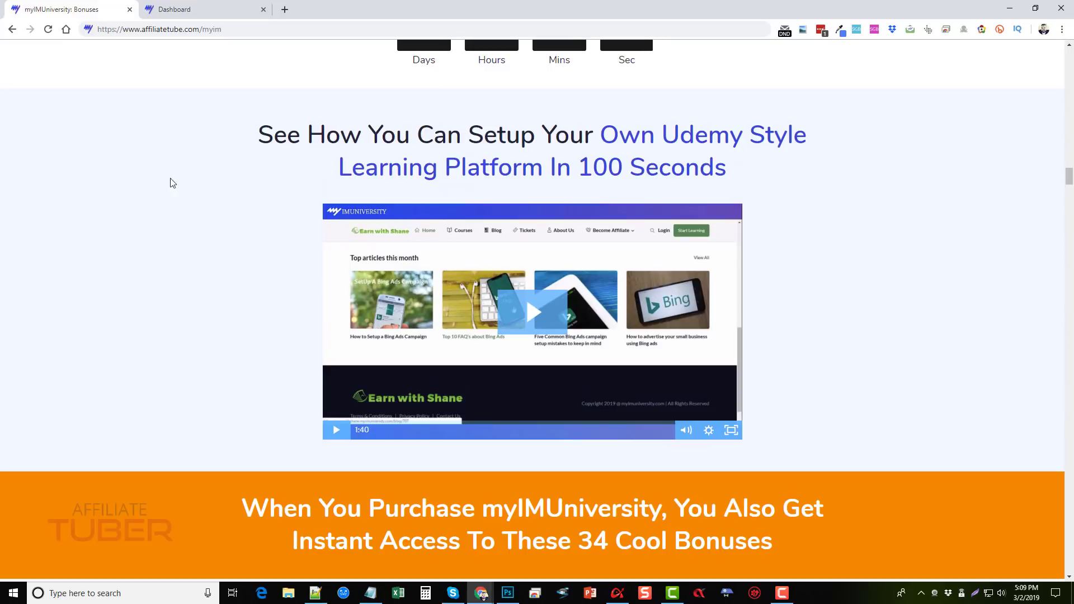
# Switch to the myIMUniversity admin dashboard browser tab.
pyautogui.click(175, 9)
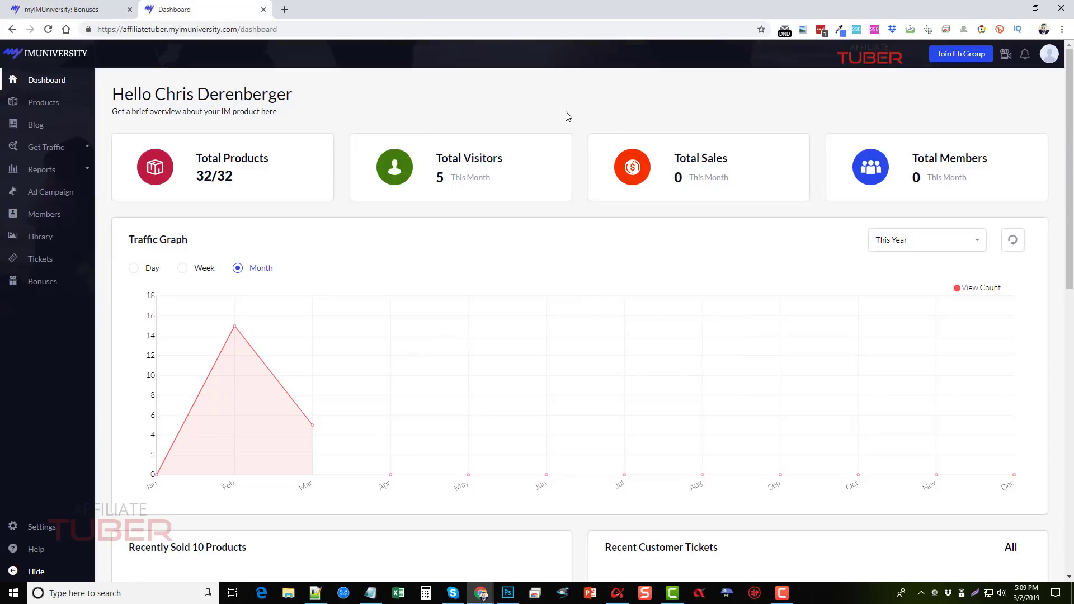
pyautogui.moveTo(348, 105)
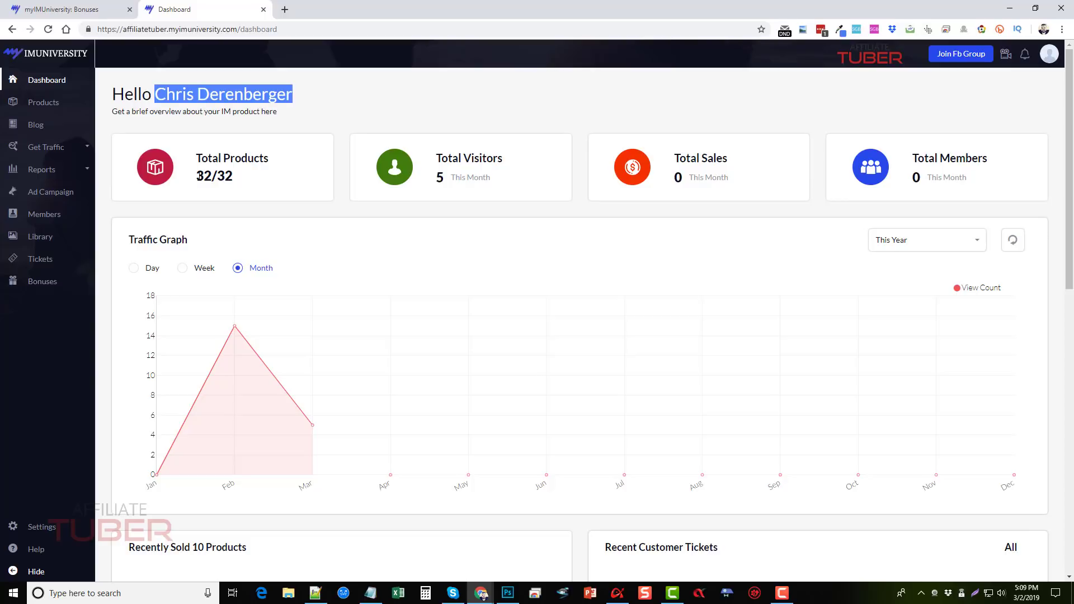
pyautogui.click(329, 124)
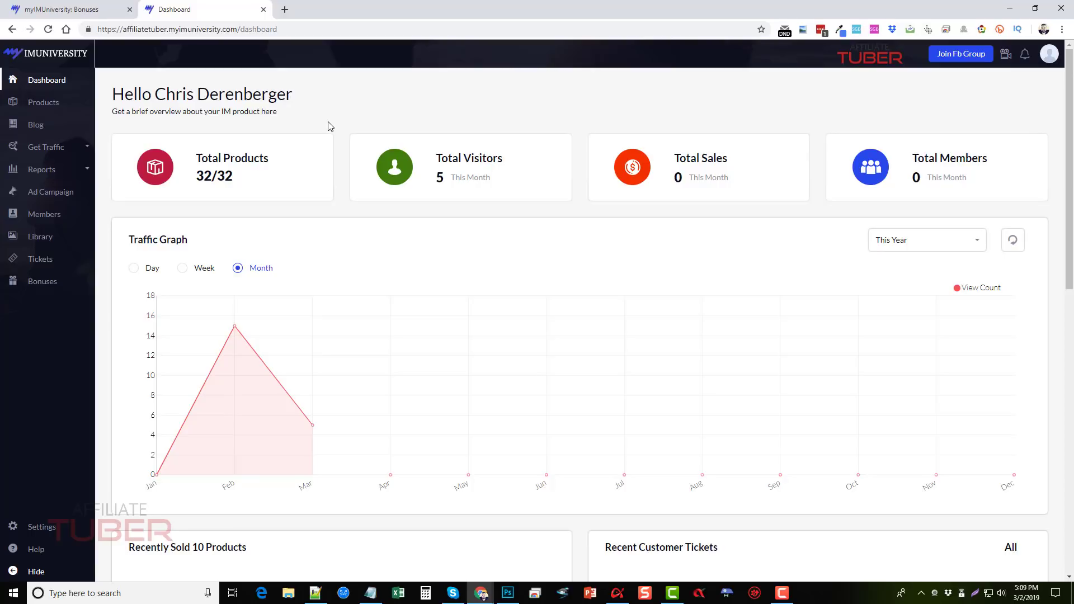
pyautogui.moveTo(376, 108)
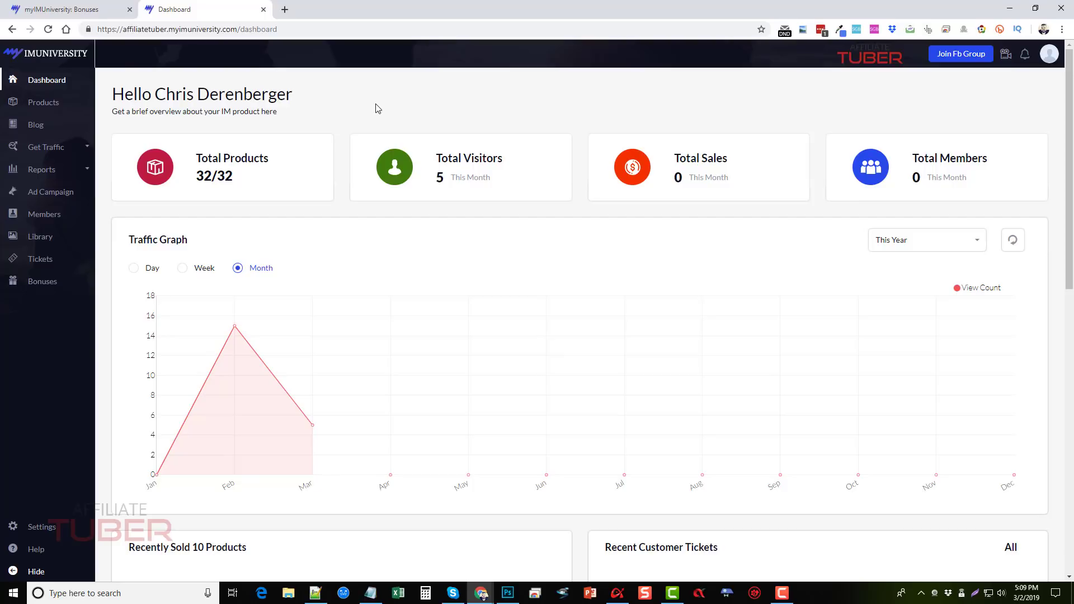
pyautogui.moveTo(391, 104)
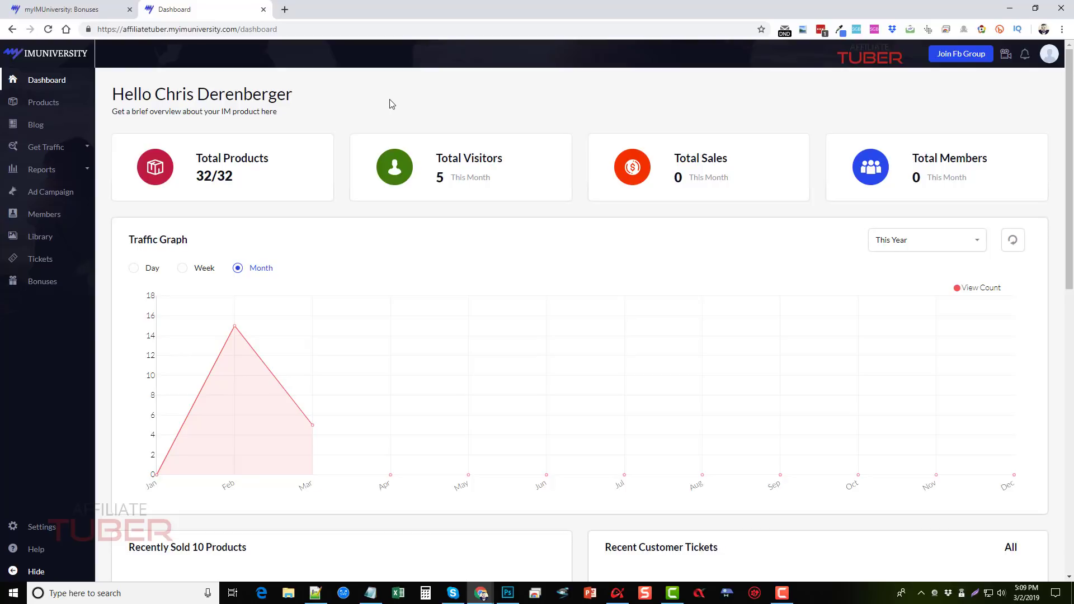
pyautogui.moveTo(412, 190)
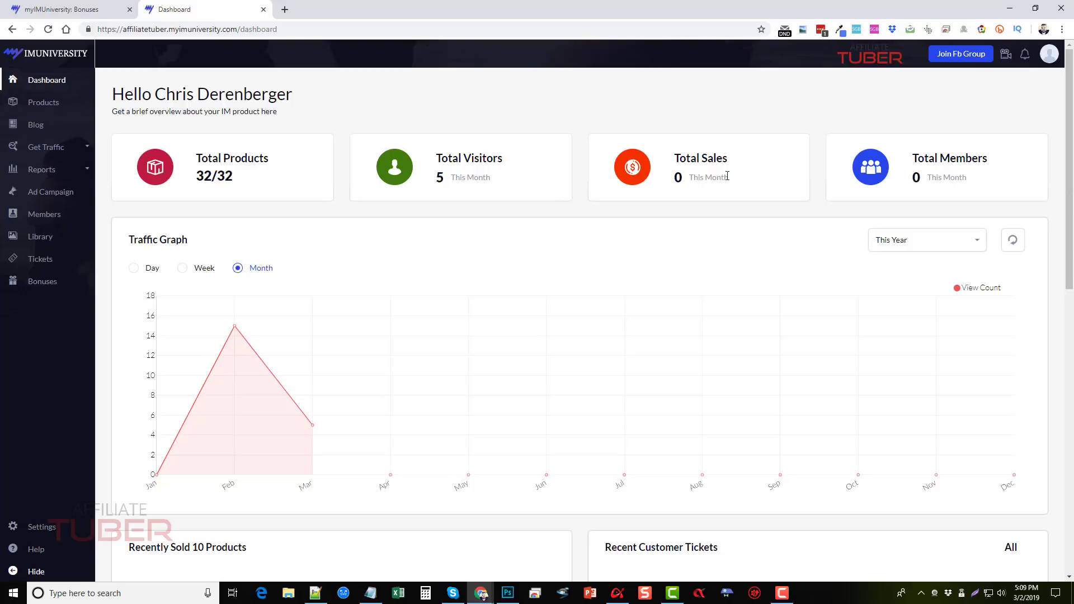
pyautogui.moveTo(668, 145)
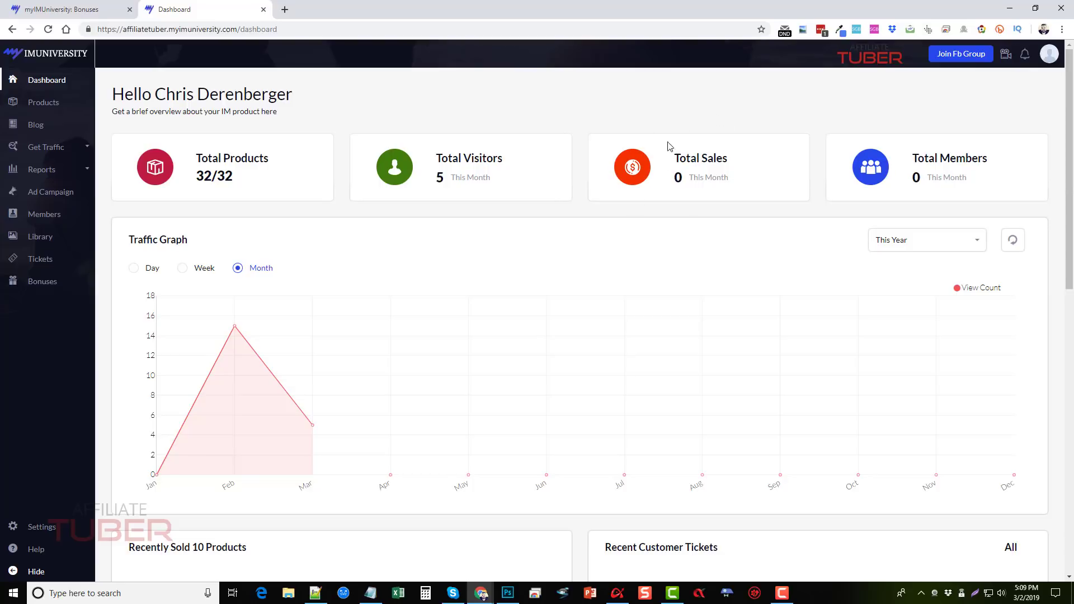
pyautogui.moveTo(584, 151)
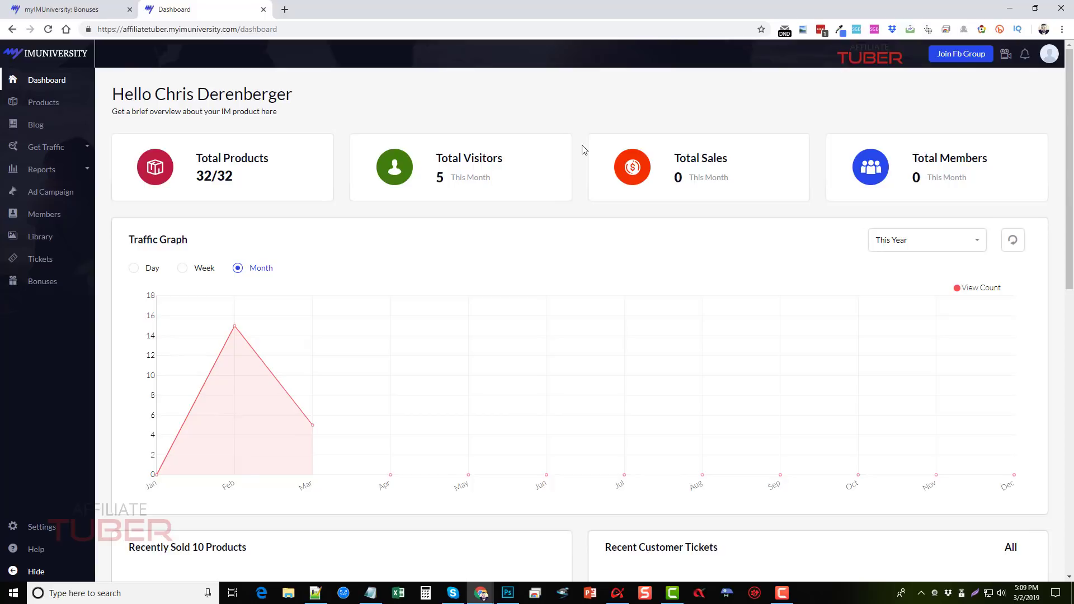
pyautogui.moveTo(473, 307)
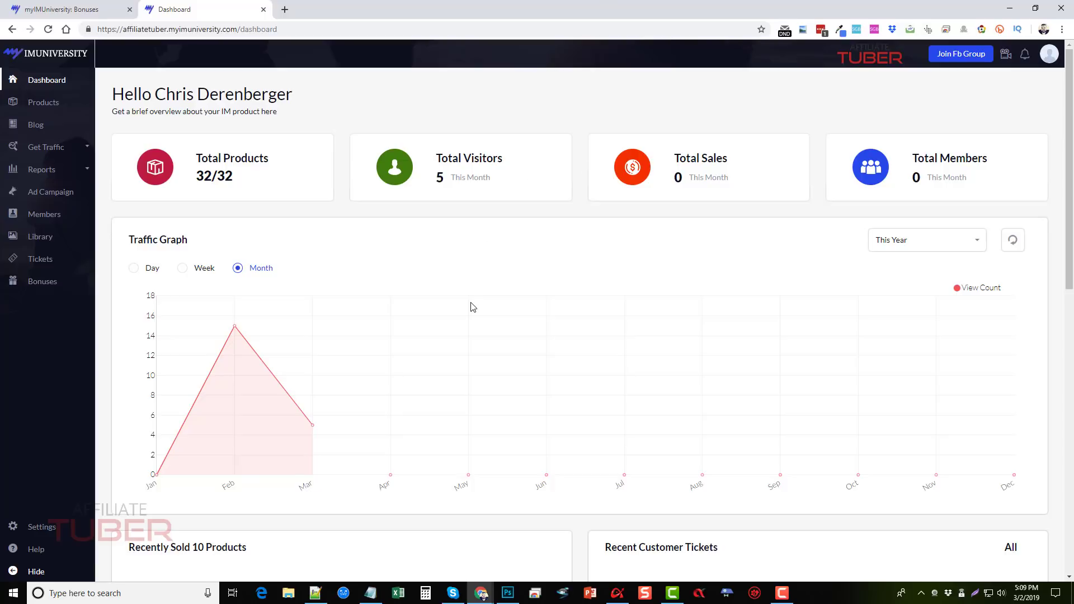
pyautogui.scroll(-3)
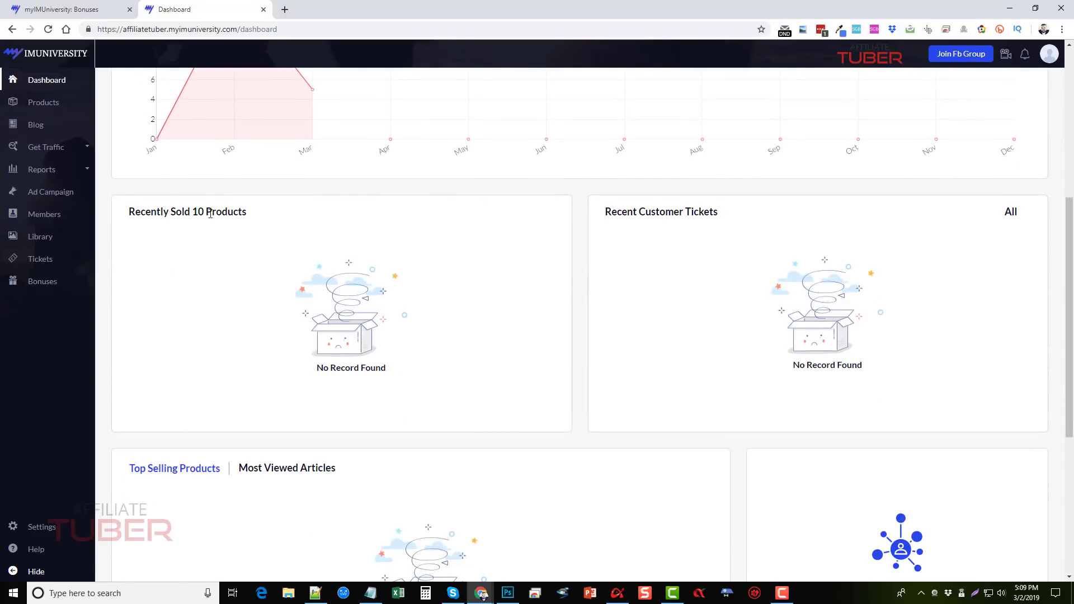
pyautogui.moveTo(482, 239)
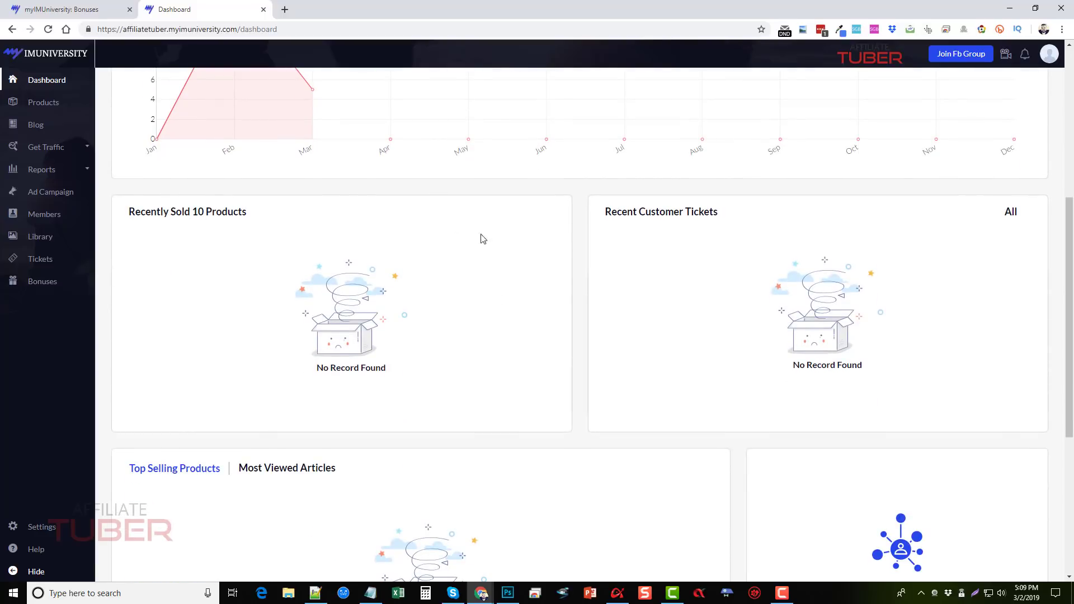
pyautogui.scroll(-3)
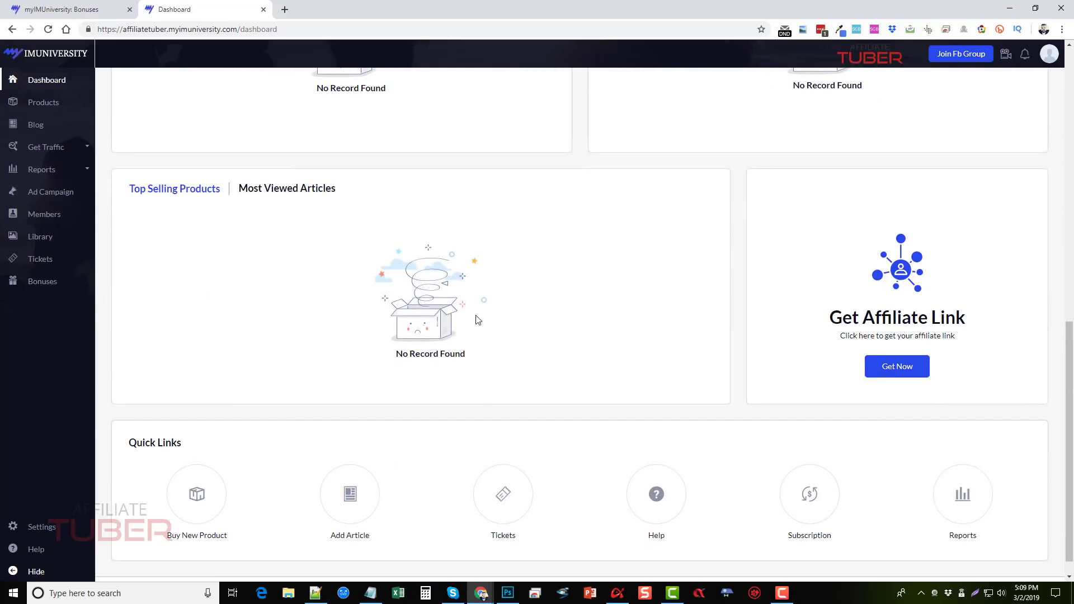
pyautogui.scroll(-3)
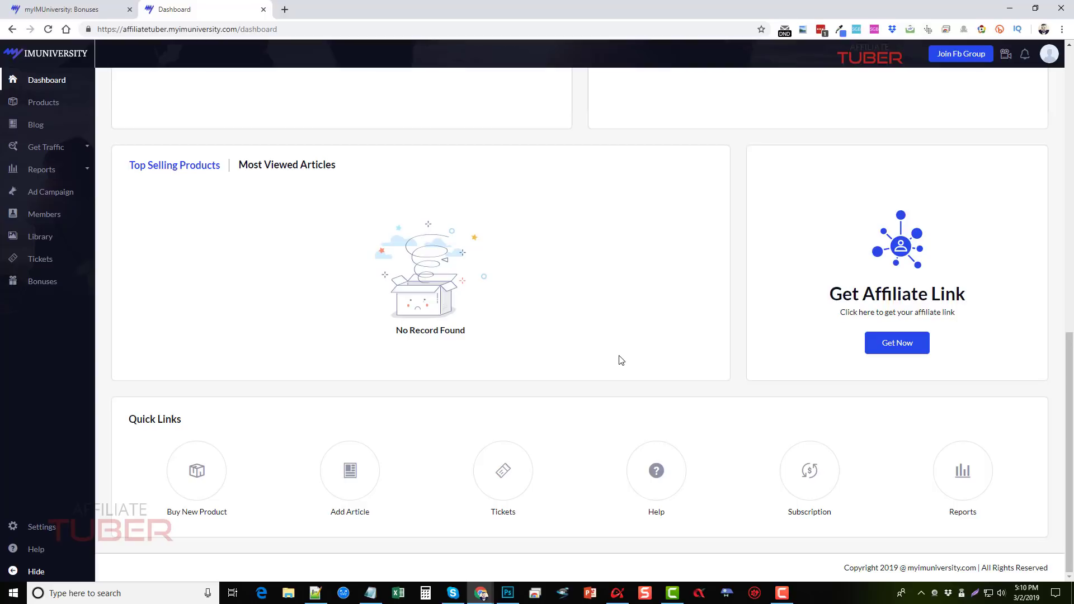
pyautogui.moveTo(620, 365)
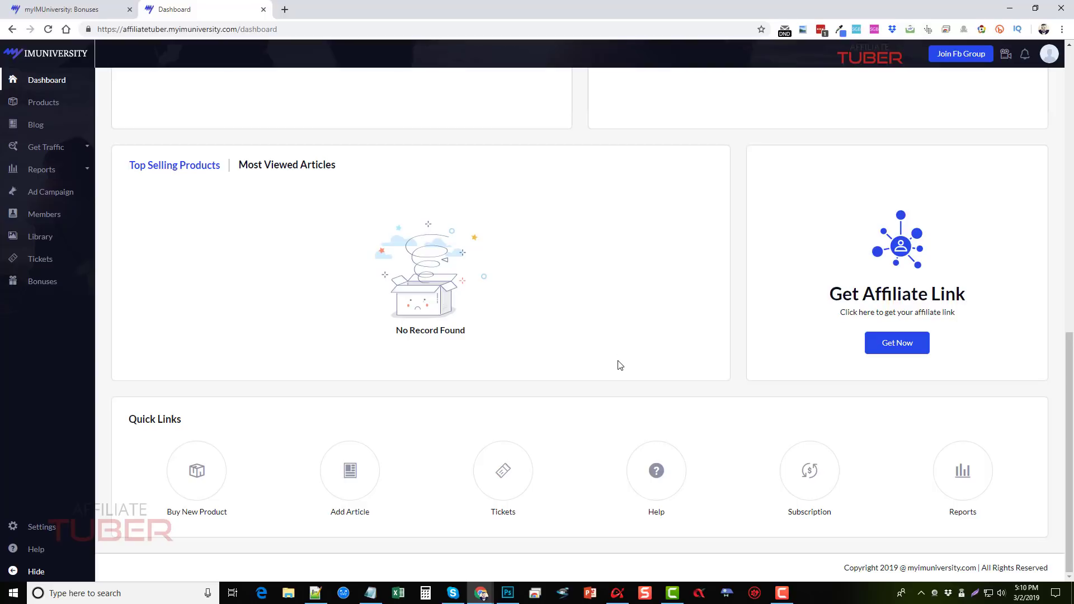
pyautogui.moveTo(736, 307)
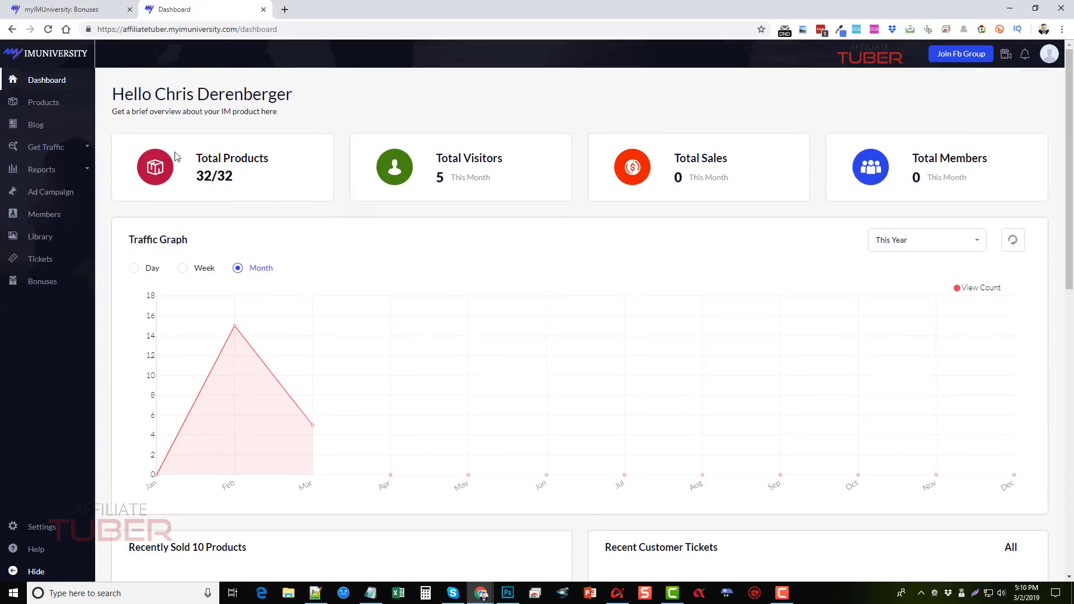
# Show the All Products table, with only Facebook Marketing 2018 active, and browse its rows.
pyautogui.click(43, 102)
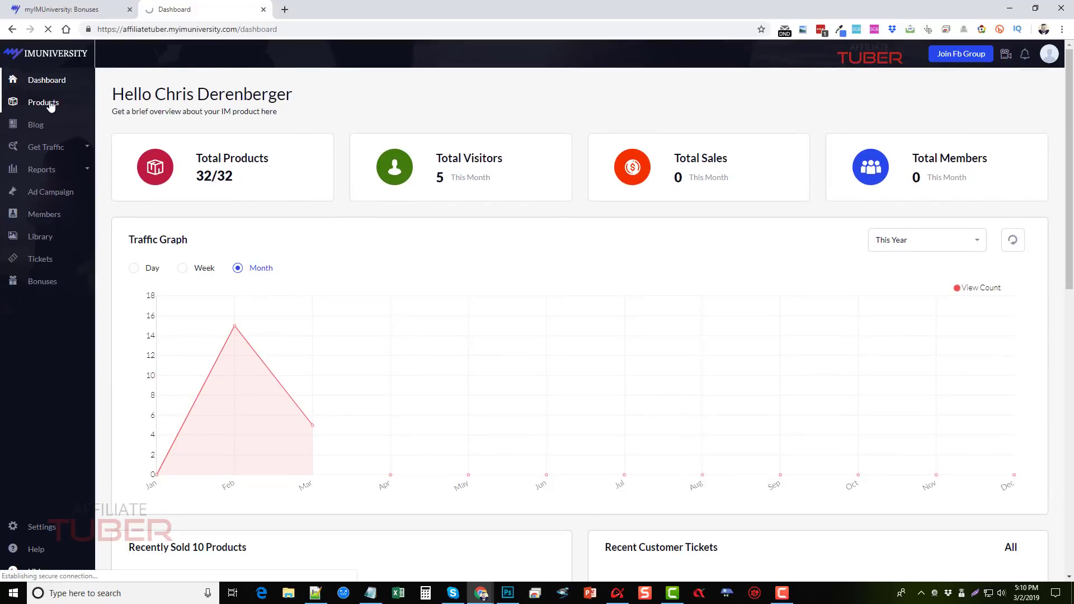
pyautogui.click(42, 101)
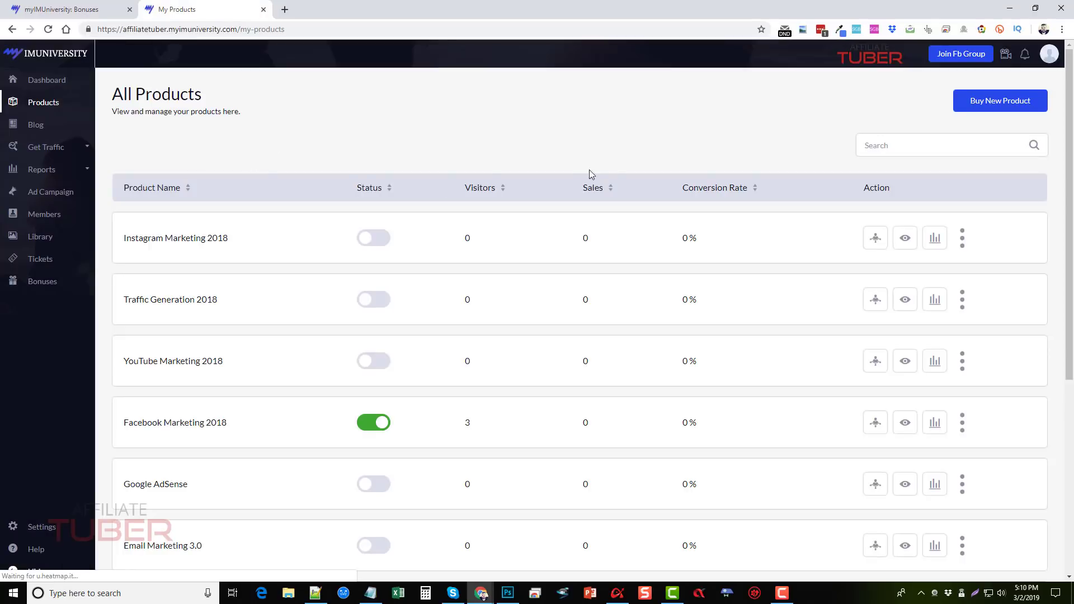
pyautogui.scroll(-3)
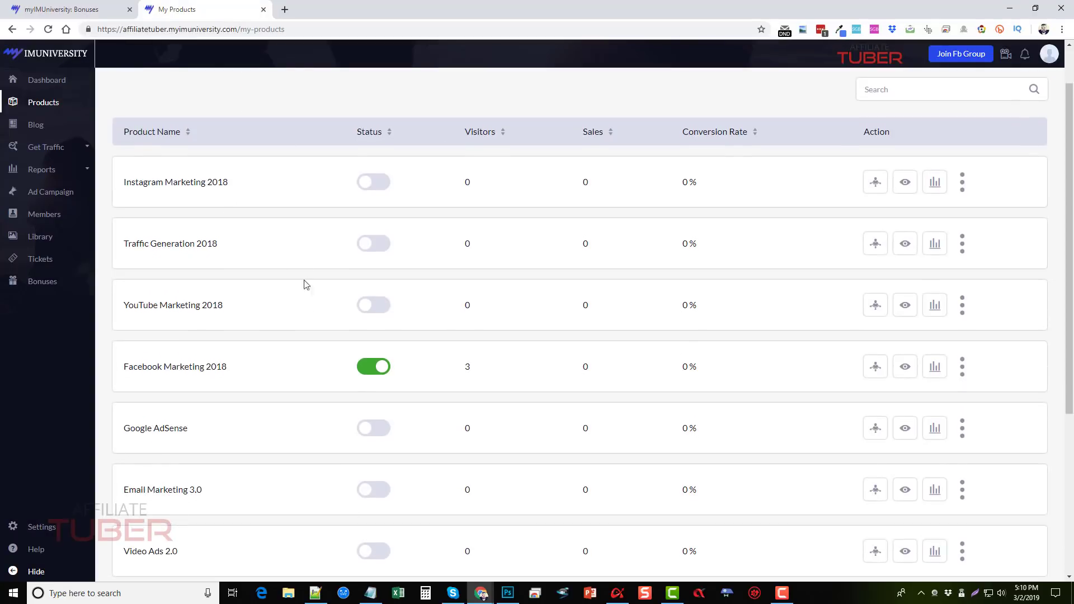
pyautogui.scroll(-3)
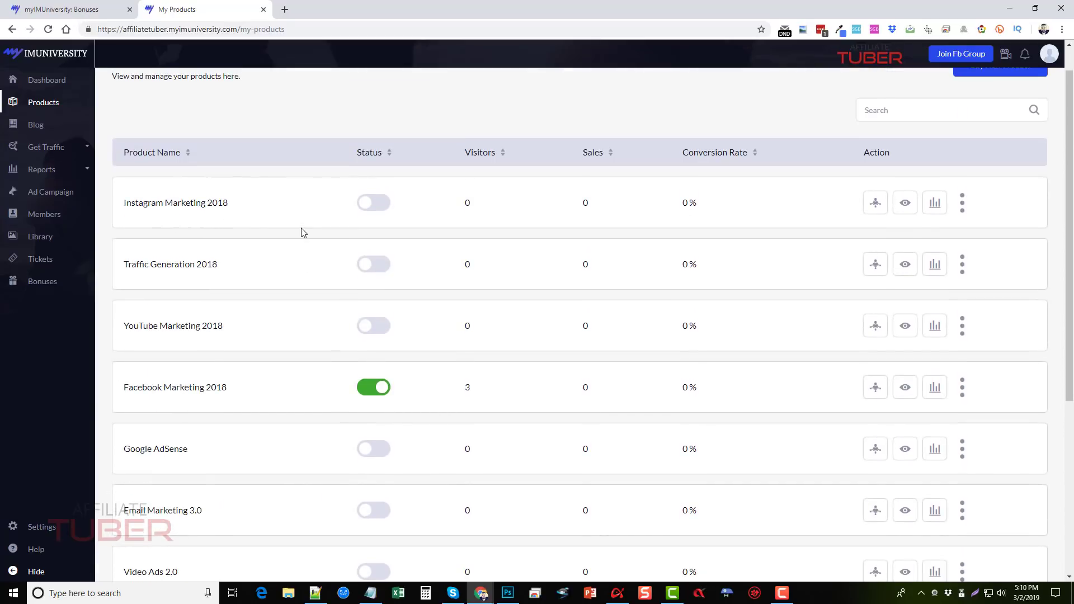
pyautogui.scroll(-3)
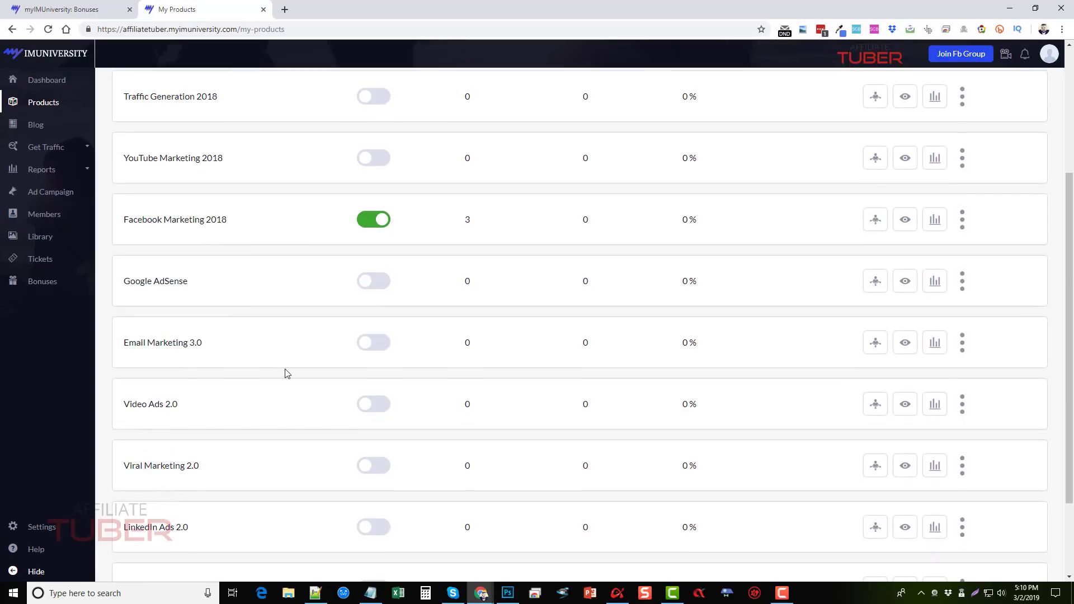
pyautogui.scroll(-3)
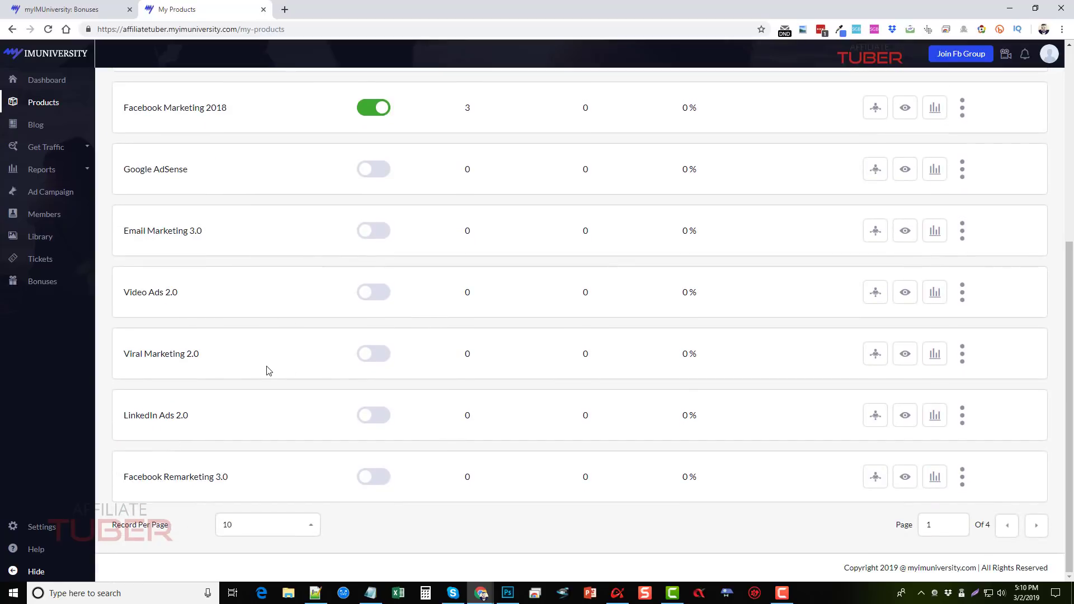
pyautogui.moveTo(291, 282)
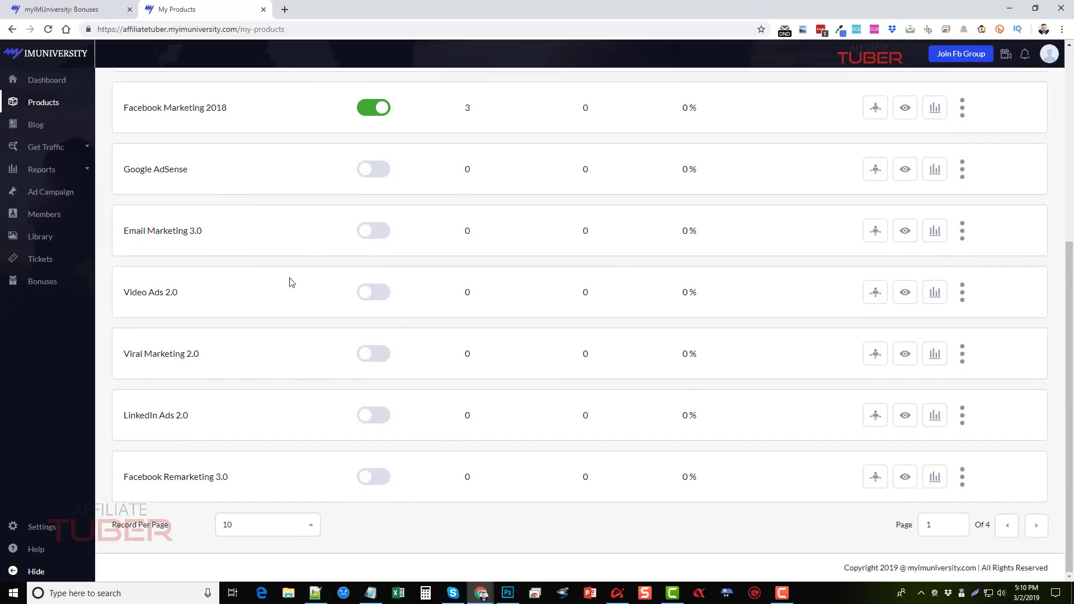
pyautogui.moveTo(240, 400)
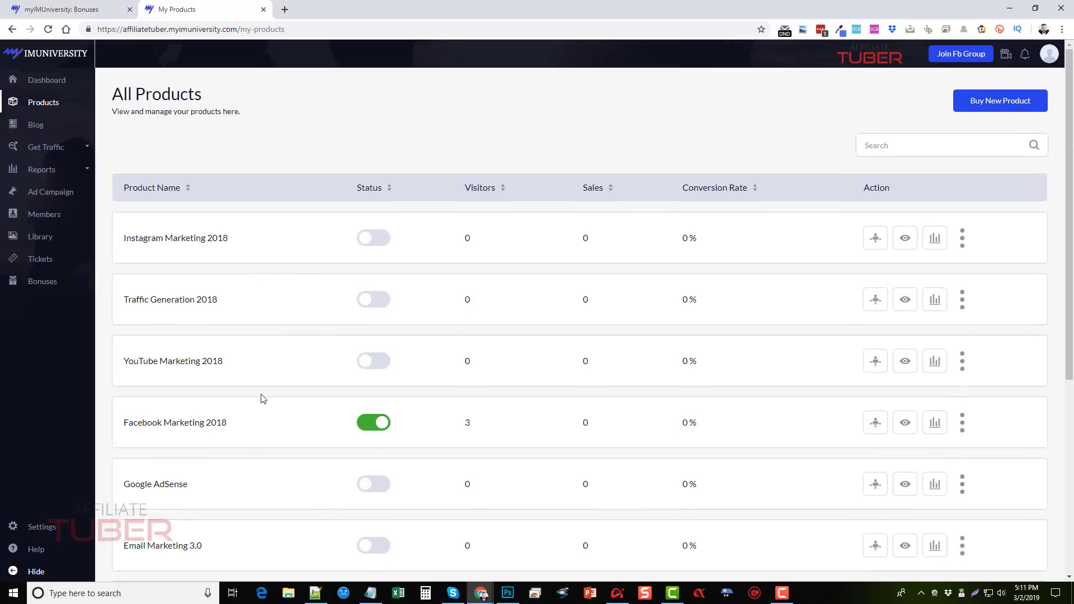
pyautogui.moveTo(374, 115)
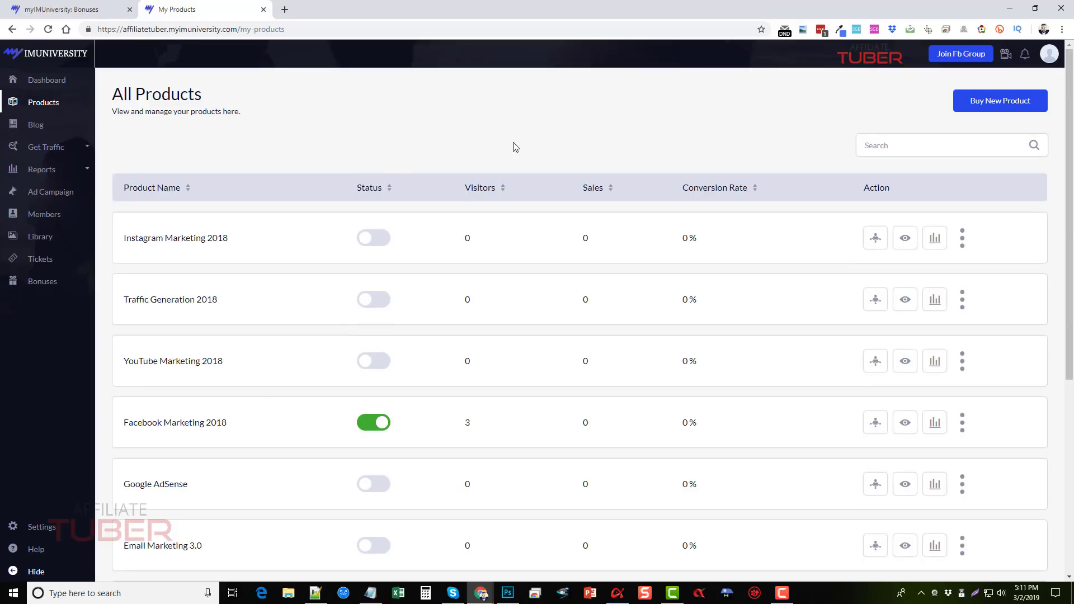
pyautogui.moveTo(528, 139)
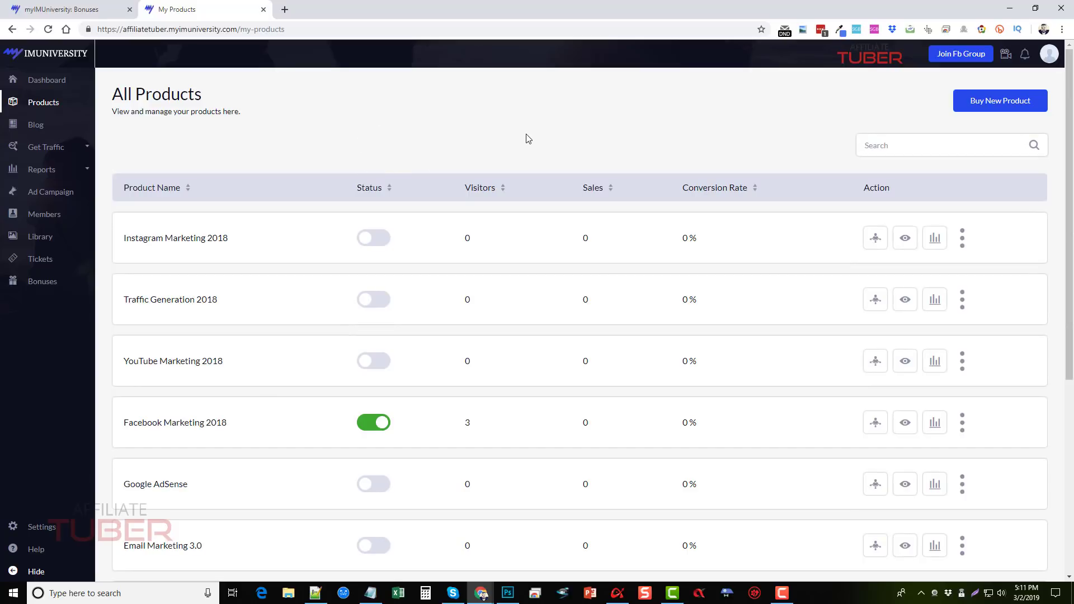
pyautogui.moveTo(494, 148)
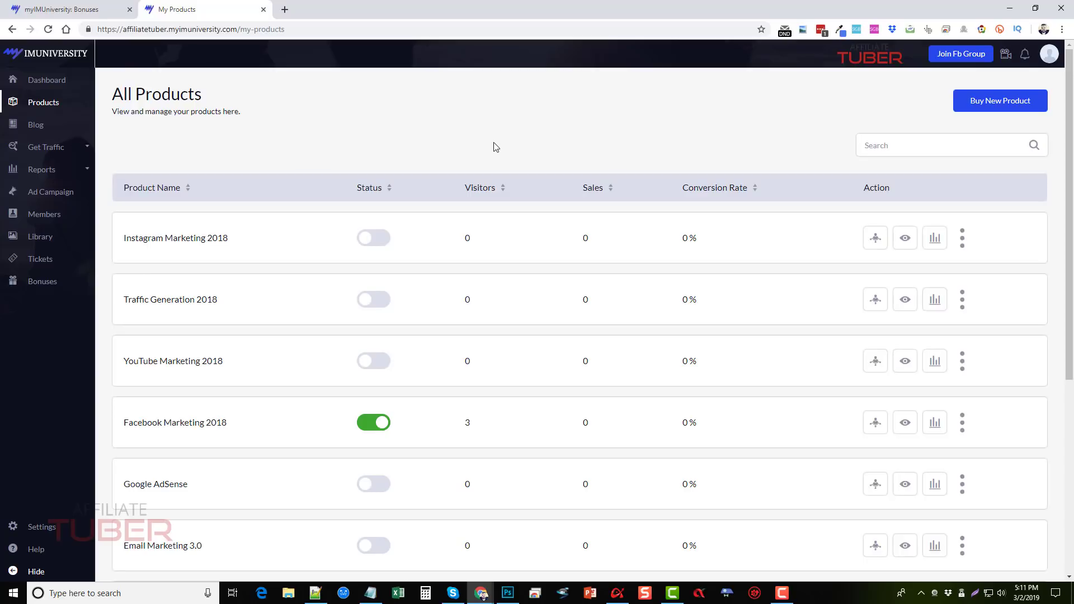
pyautogui.moveTo(510, 192)
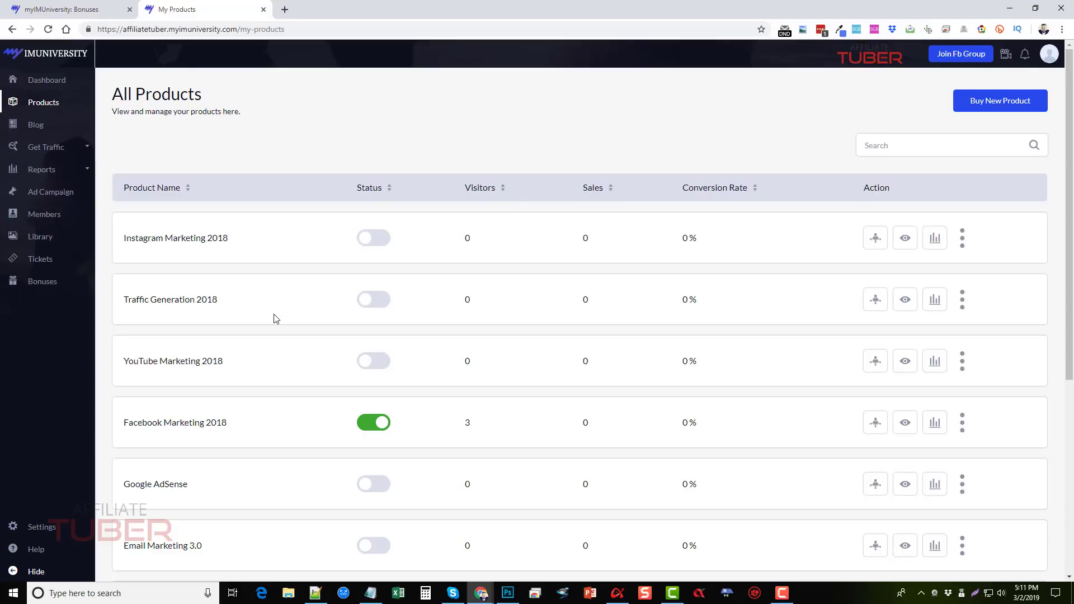
pyautogui.scroll(-3)
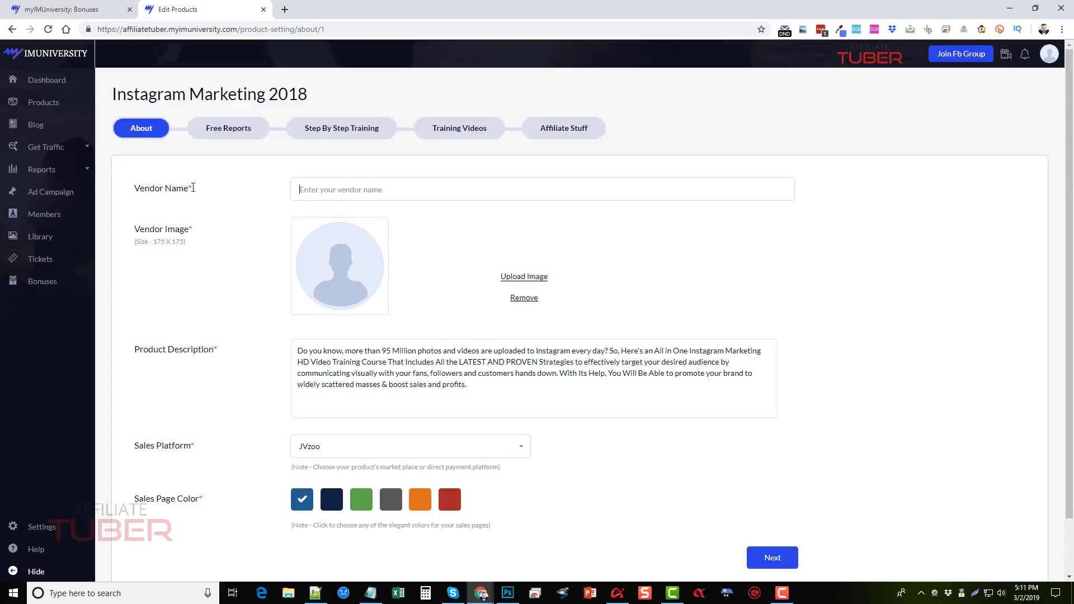
pyautogui.moveTo(376, 263)
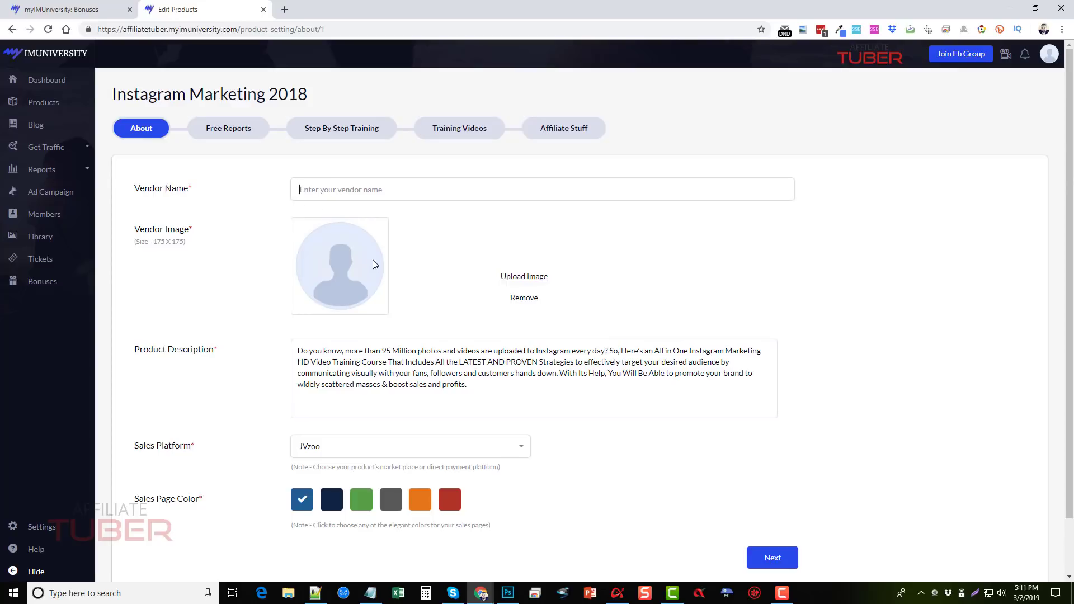
pyautogui.moveTo(392, 264)
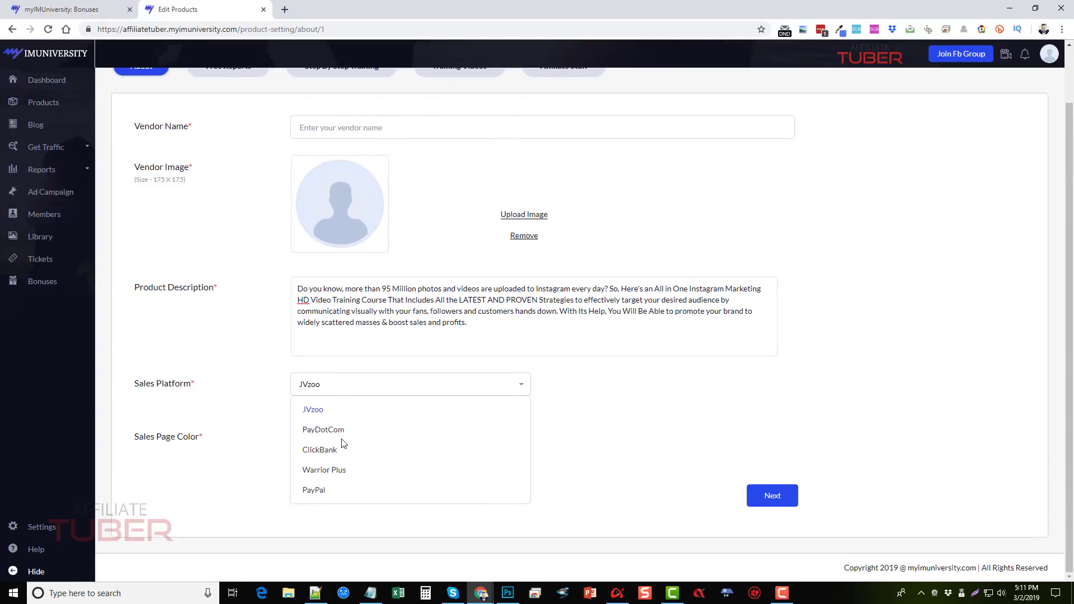
# Keep JVzoo as Instagram Marketing 2018's sales platform and stay on the About tab.
pyautogui.click(313, 410)
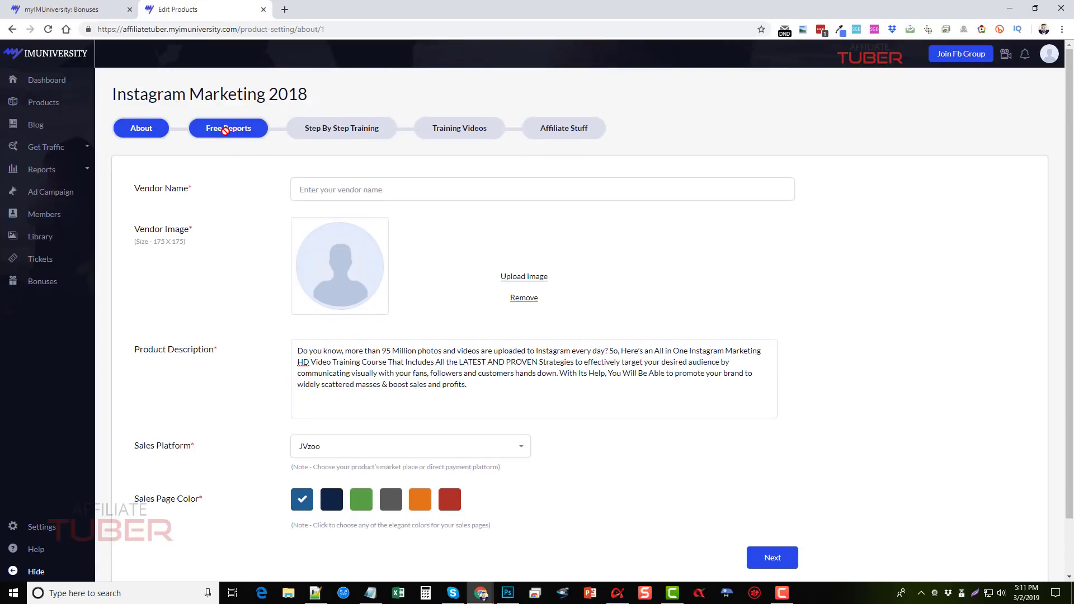
pyautogui.click(140, 127)
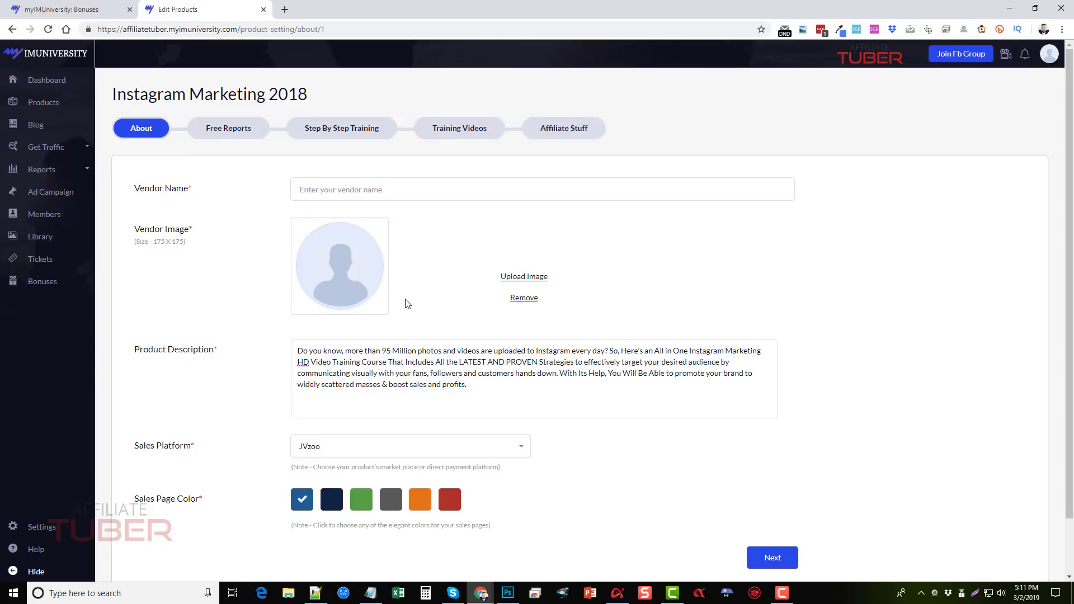
pyautogui.moveTo(94, 150)
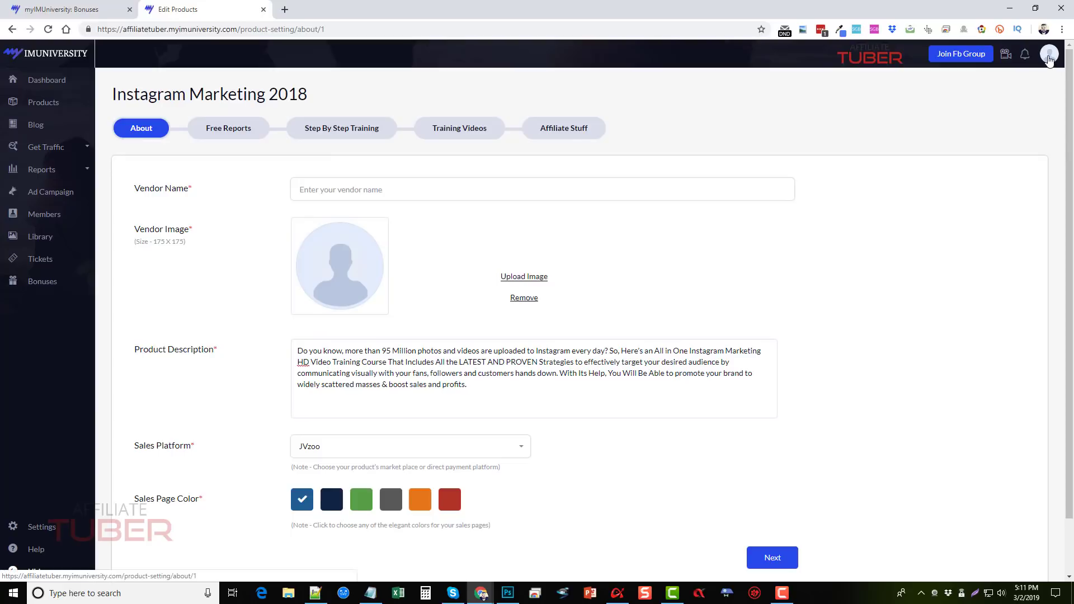
# Visit the public AffiliateTuber home page from the account menu and pick Facebook Marketing 2018.
pyautogui.click(1050, 53)
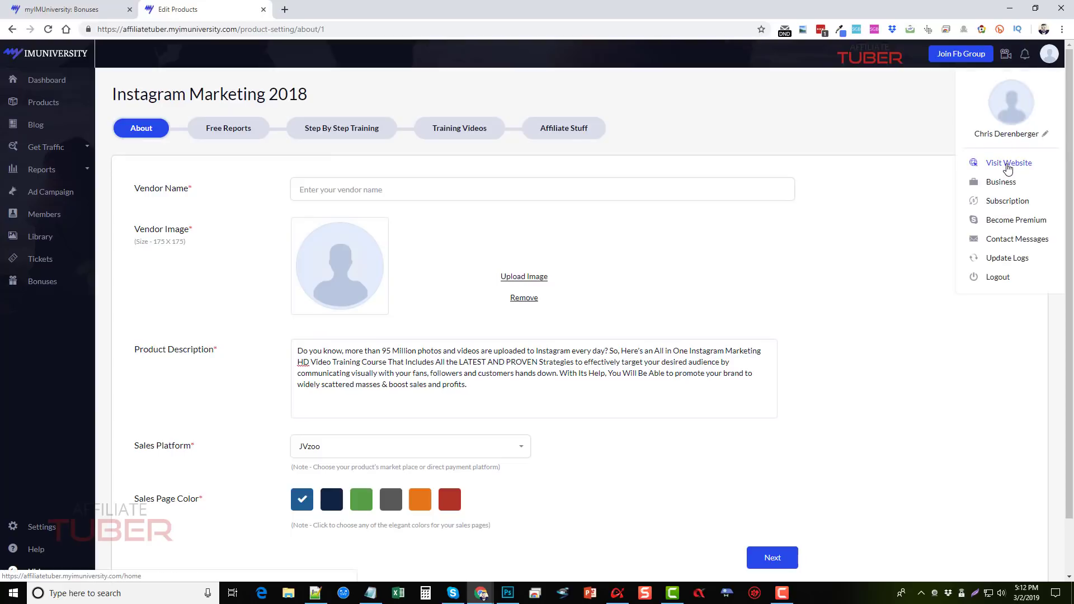
pyautogui.click(1010, 164)
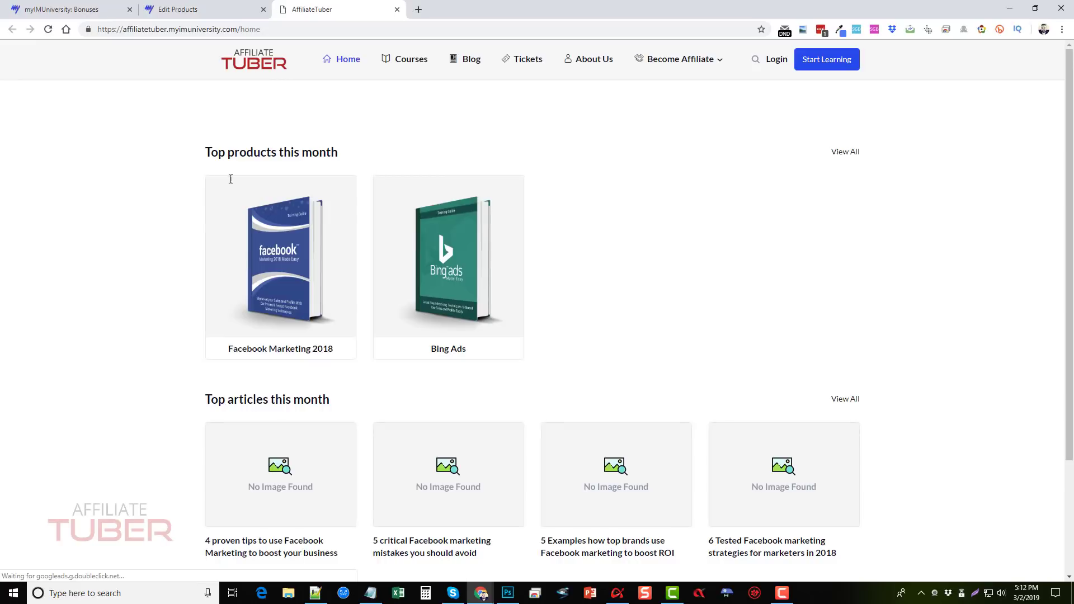
pyautogui.moveTo(76, 277)
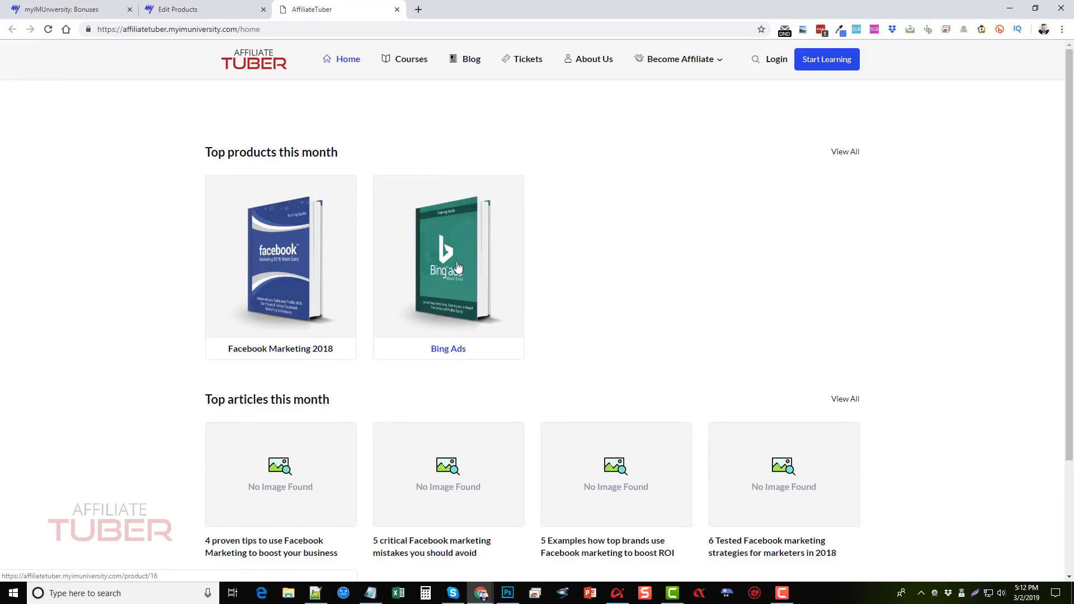
pyautogui.moveTo(439, 267)
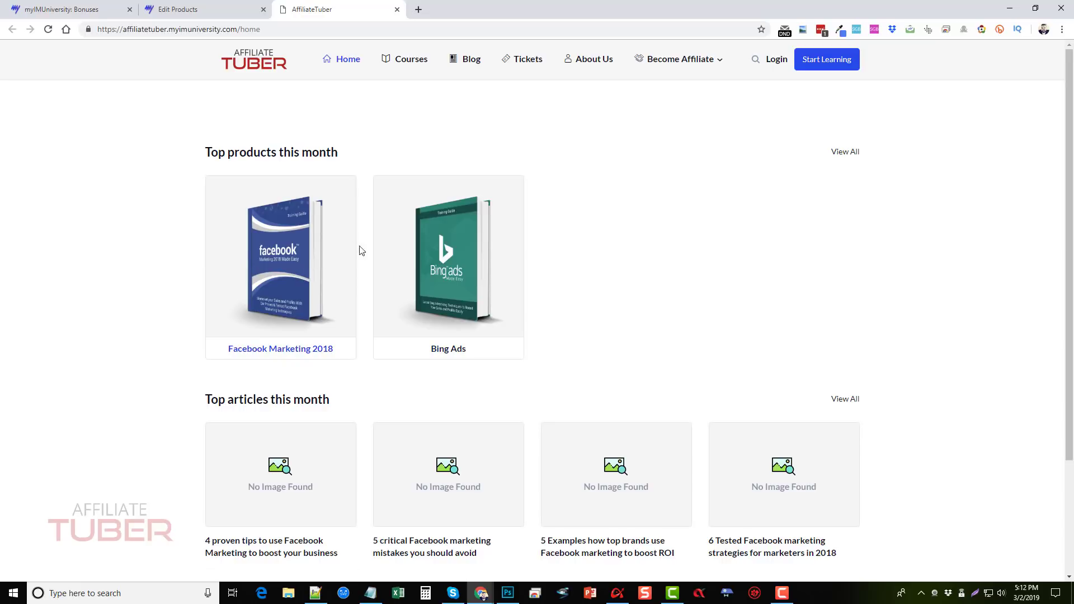
pyautogui.click(284, 263)
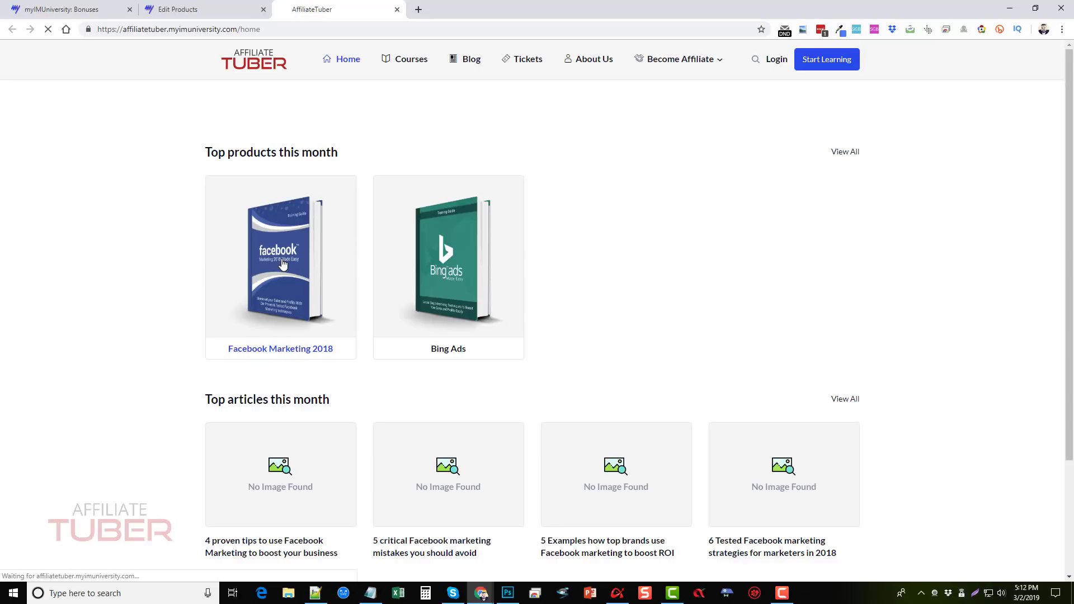
# View Facebook Marketing 2018's free report download, step-by-step training and training videos.
pyautogui.click(284, 263)
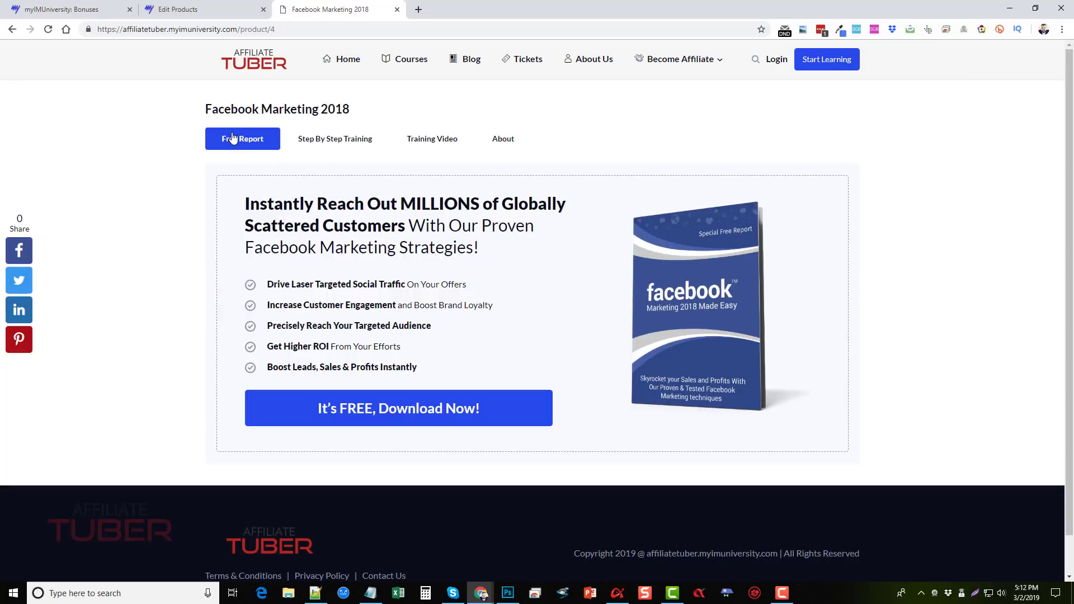
pyautogui.moveTo(422, 399)
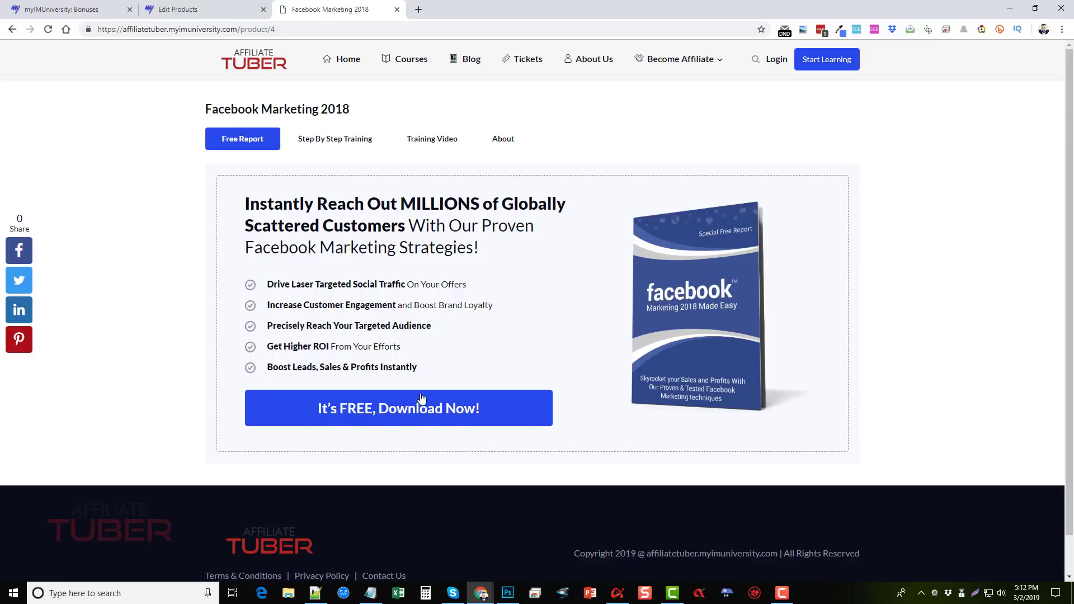
pyautogui.click(398, 407)
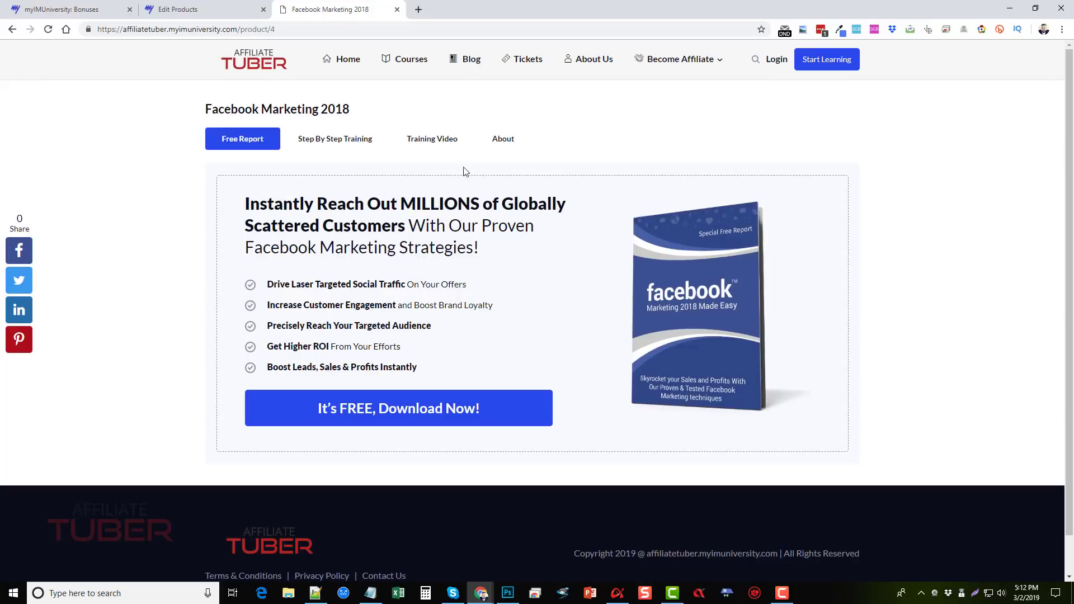
pyautogui.moveTo(323, 268)
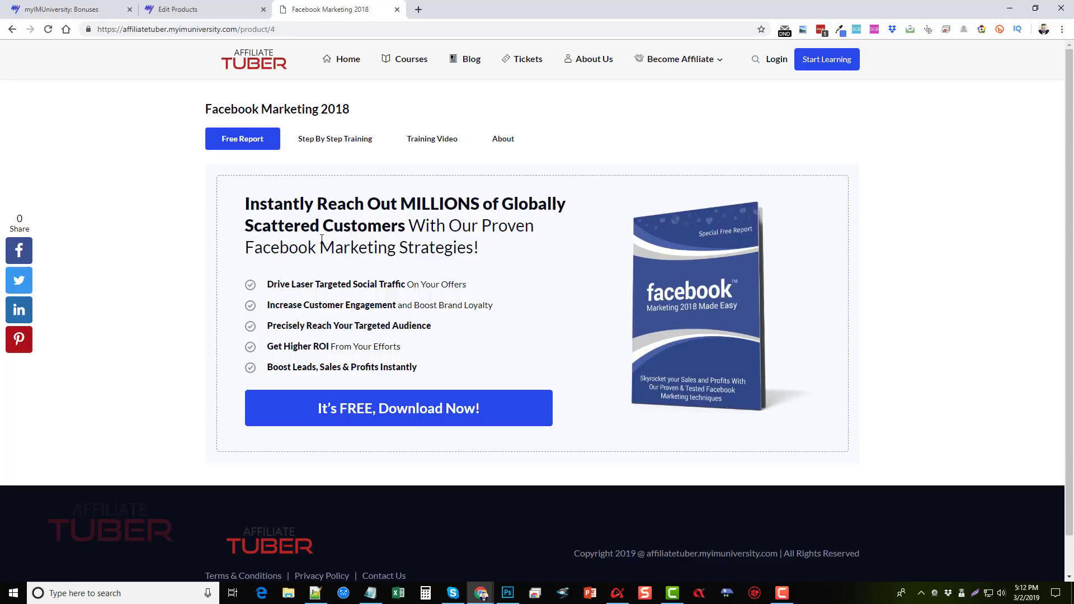
pyautogui.moveTo(336, 278)
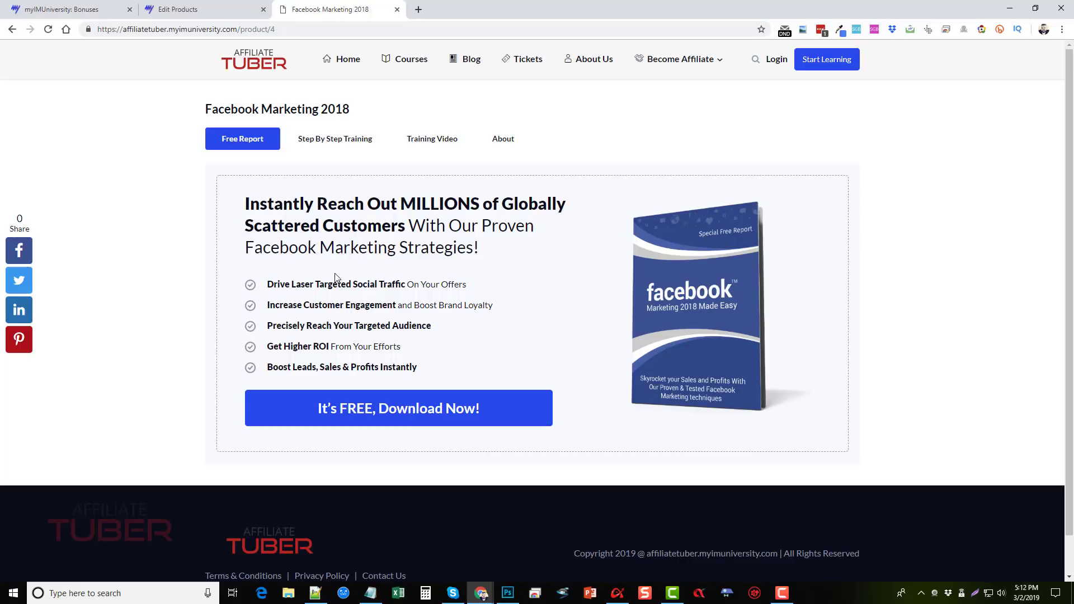
pyautogui.moveTo(353, 147)
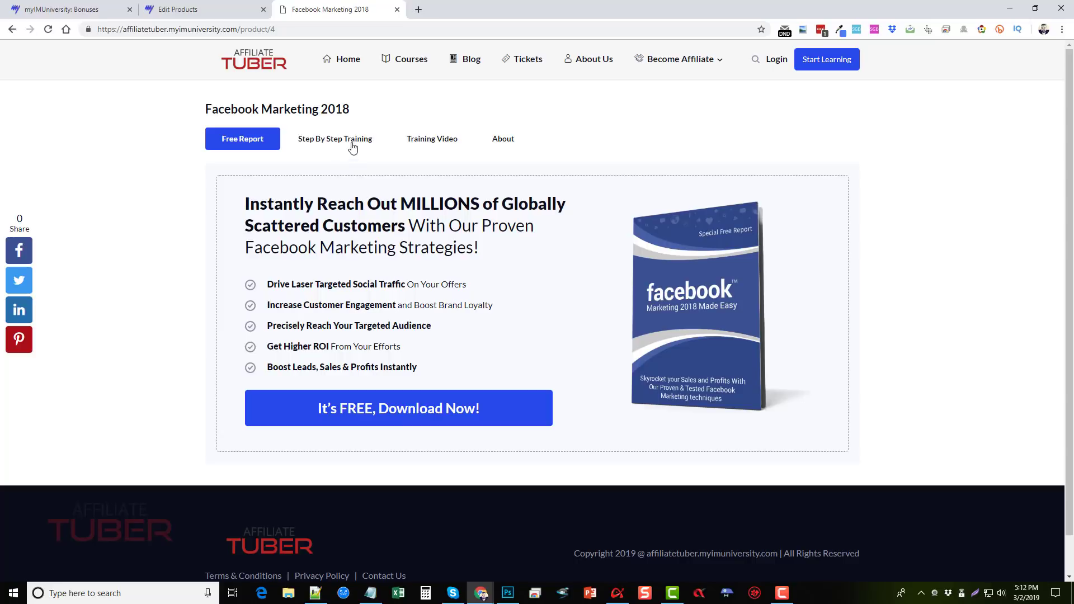
pyautogui.click(336, 139)
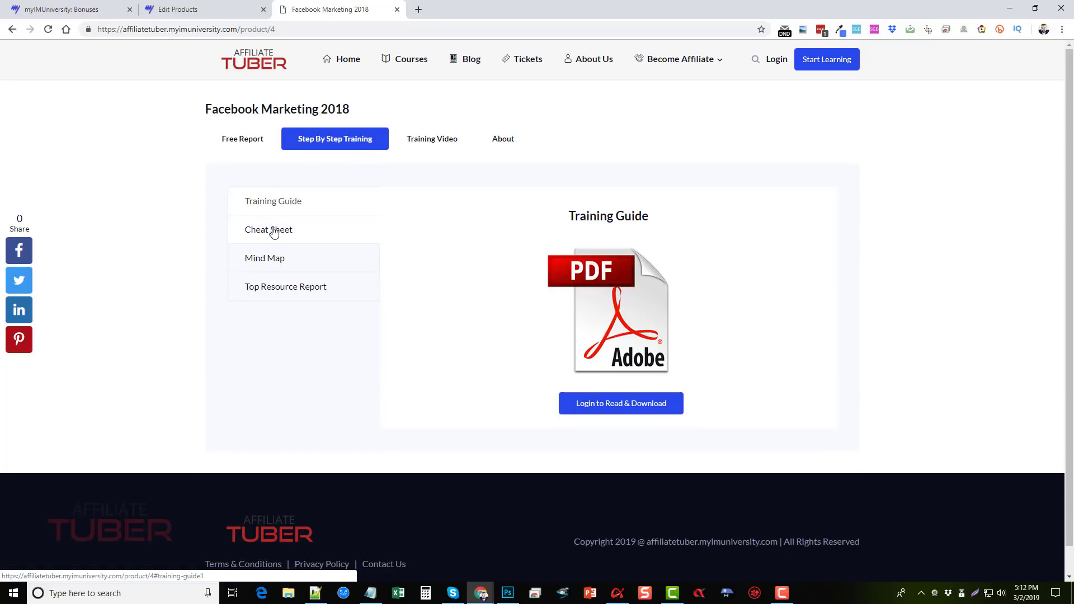
pyautogui.click(432, 138)
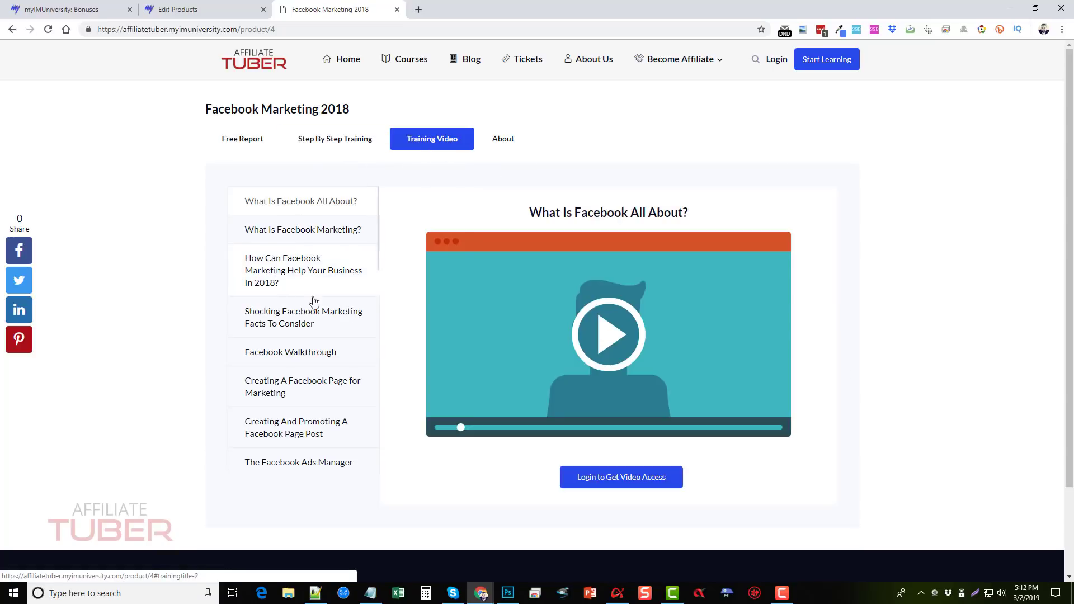
pyautogui.moveTo(338, 284)
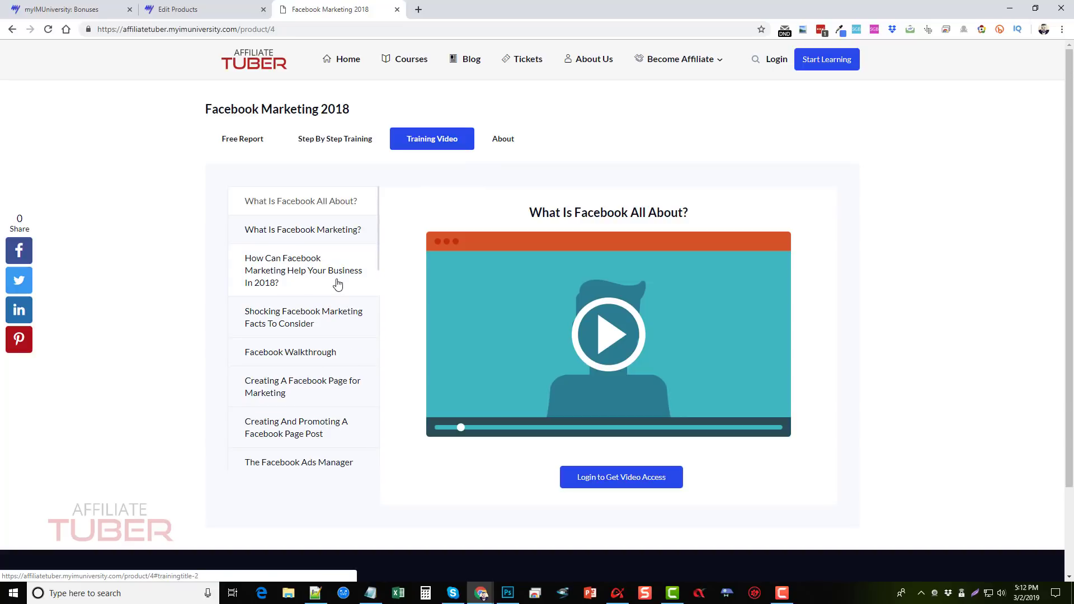
pyautogui.moveTo(481, 188)
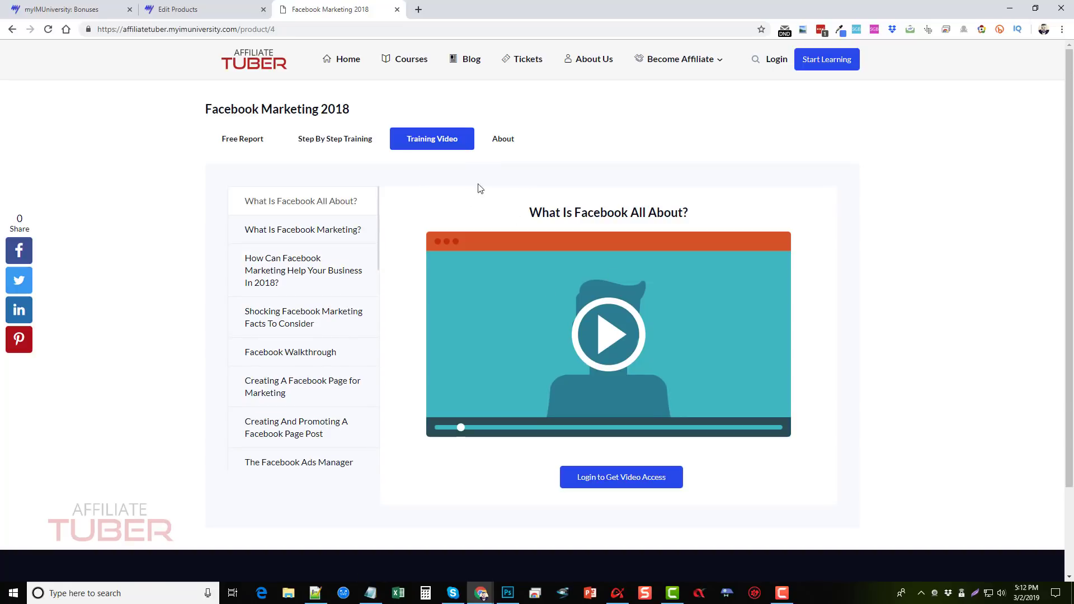
pyautogui.moveTo(292, 336)
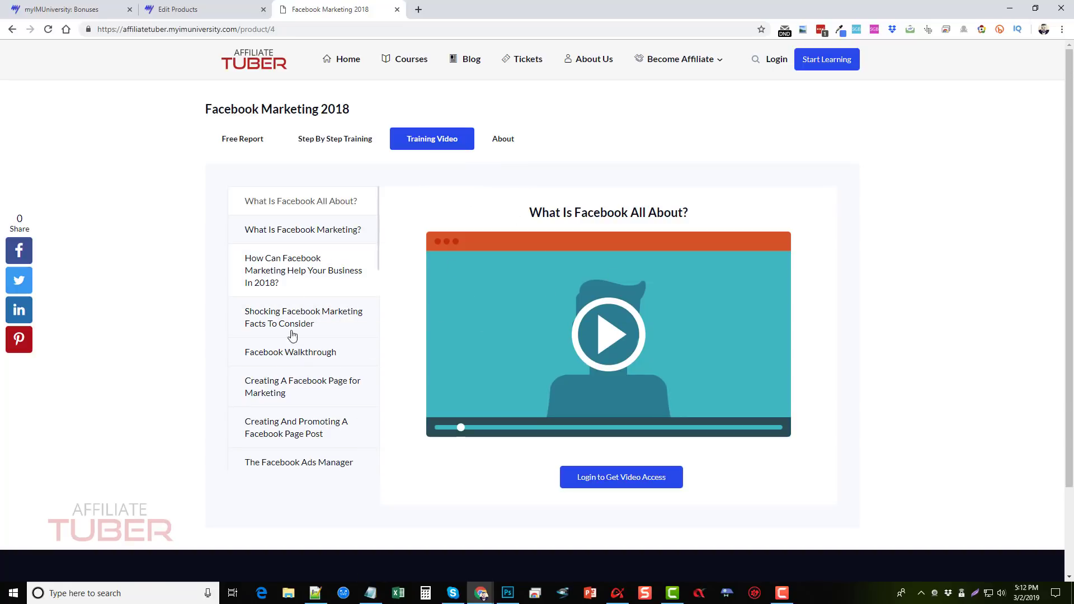
# Revisit the free report and video sections, then return to the admin product editor.
pyautogui.click(241, 139)
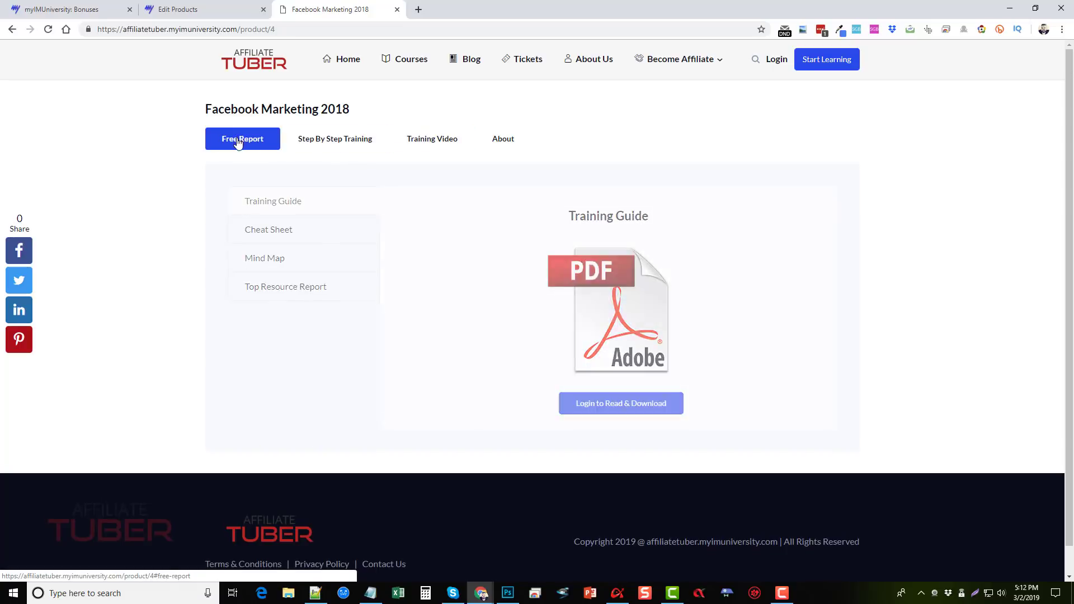
pyautogui.click(432, 139)
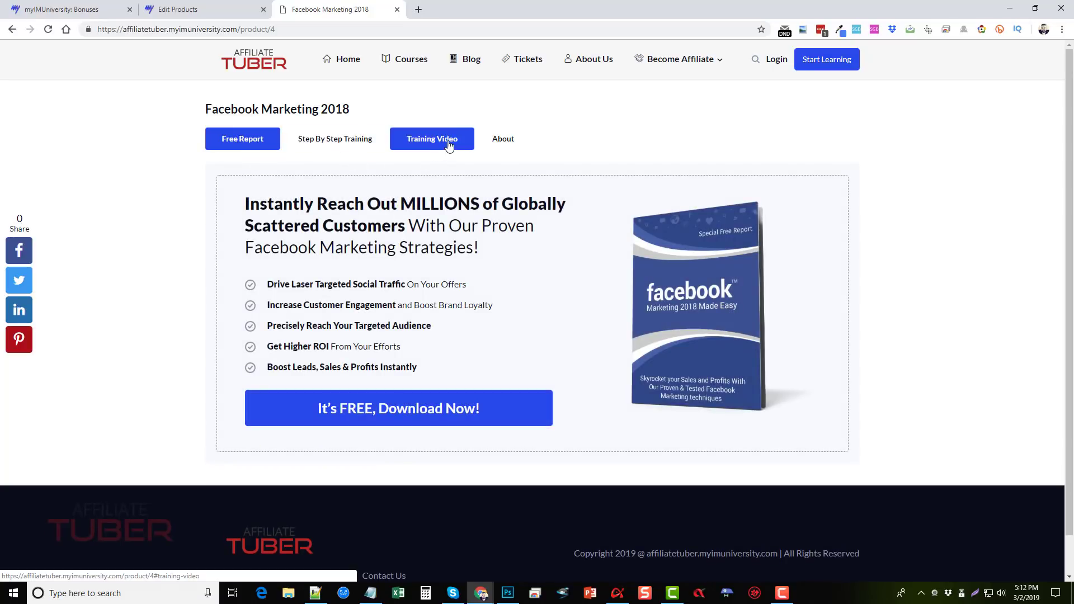
pyautogui.click(432, 139)
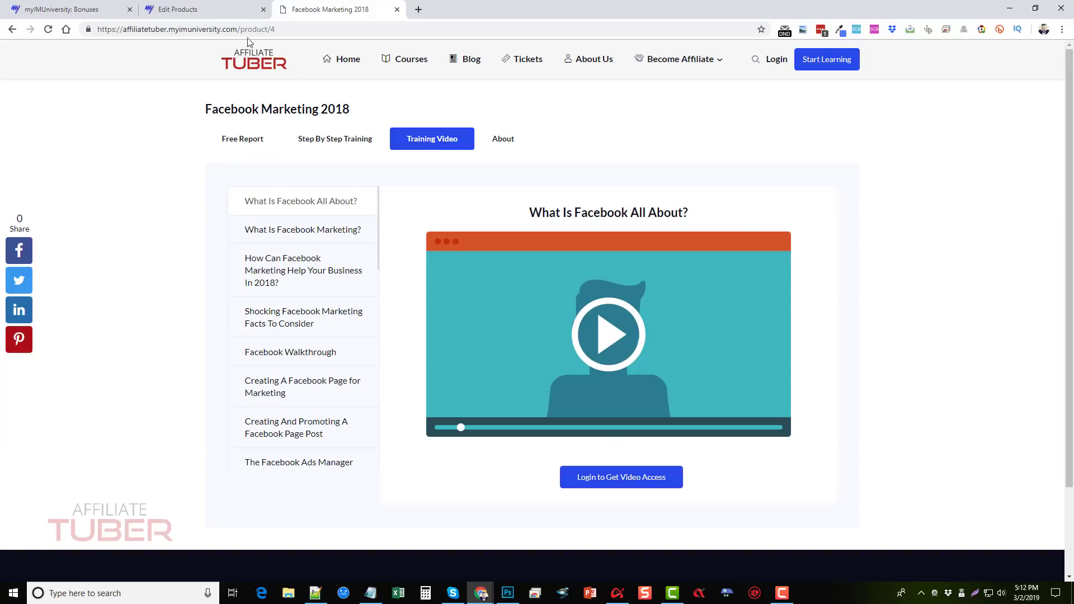
pyautogui.click(172, 9)
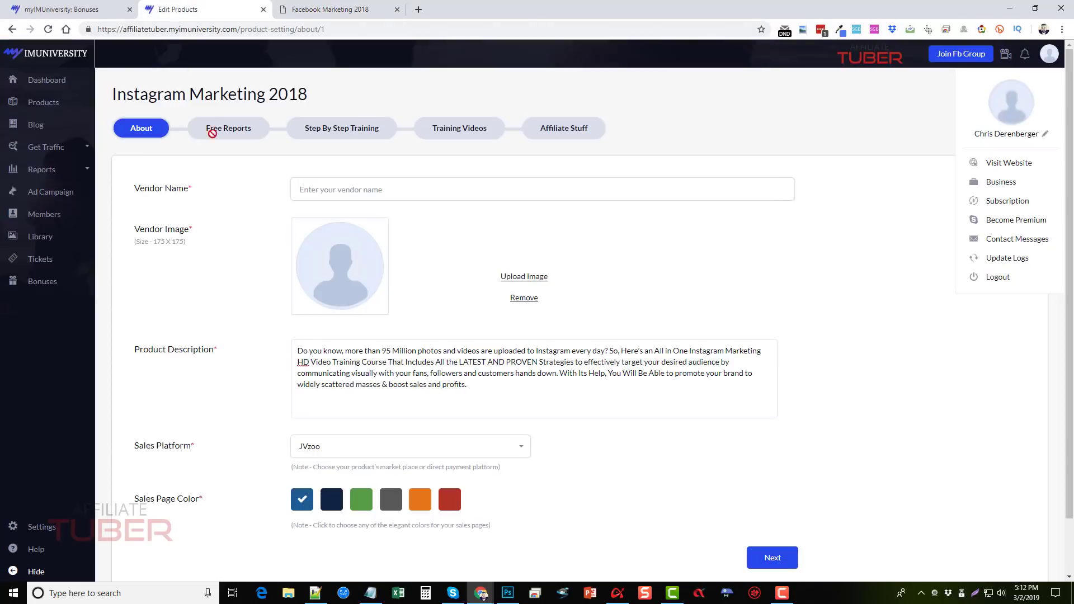
pyautogui.moveTo(42, 102)
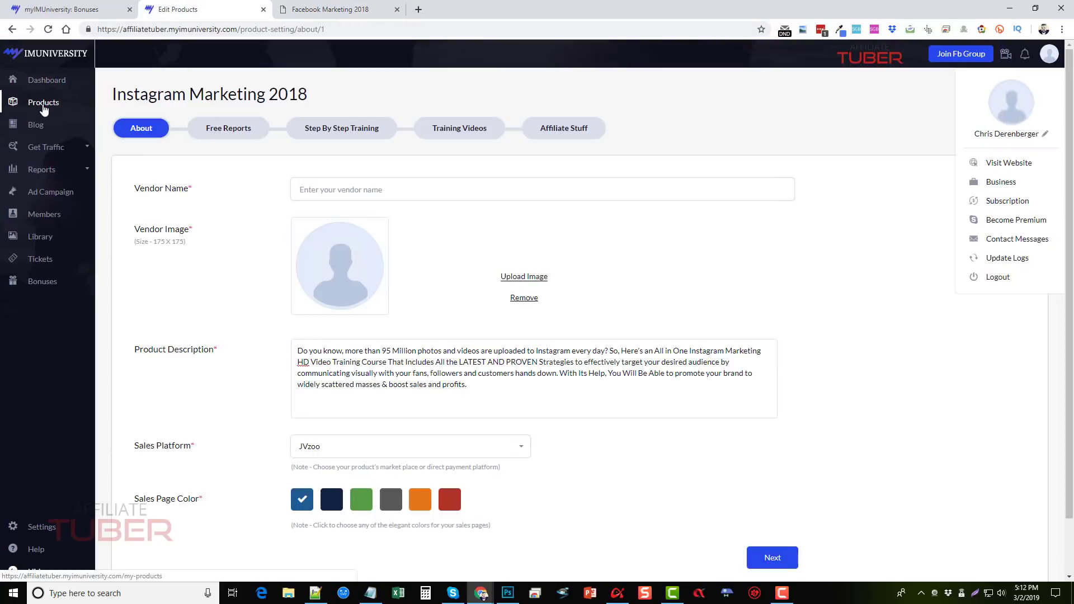
# Activate the first two Instagram blog articles and edit 8 Proven Instagram Marketing Tips.
pyautogui.click(36, 125)
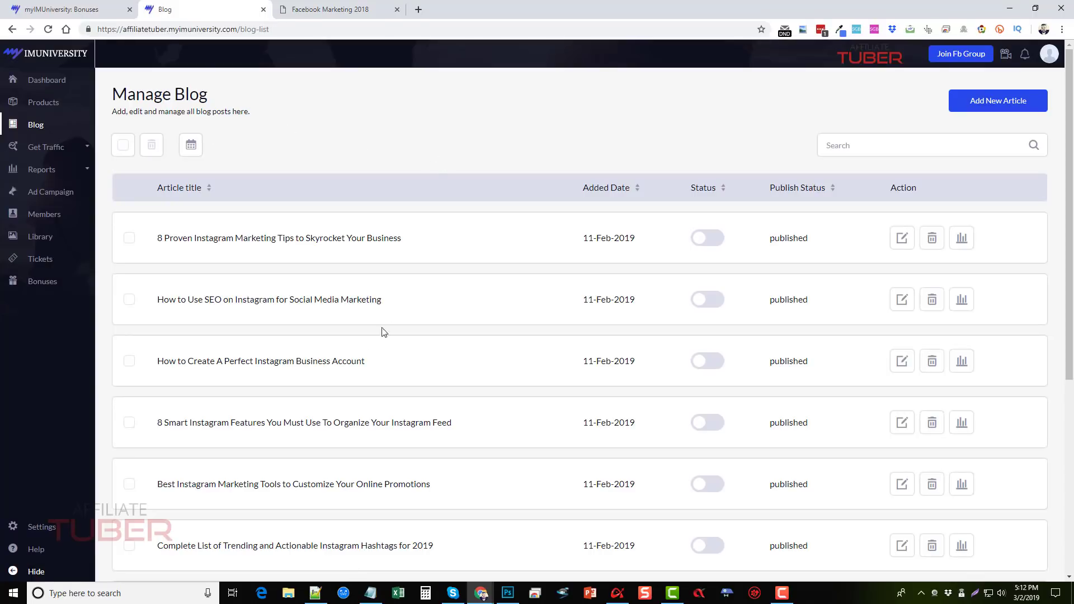
pyautogui.scroll(-3)
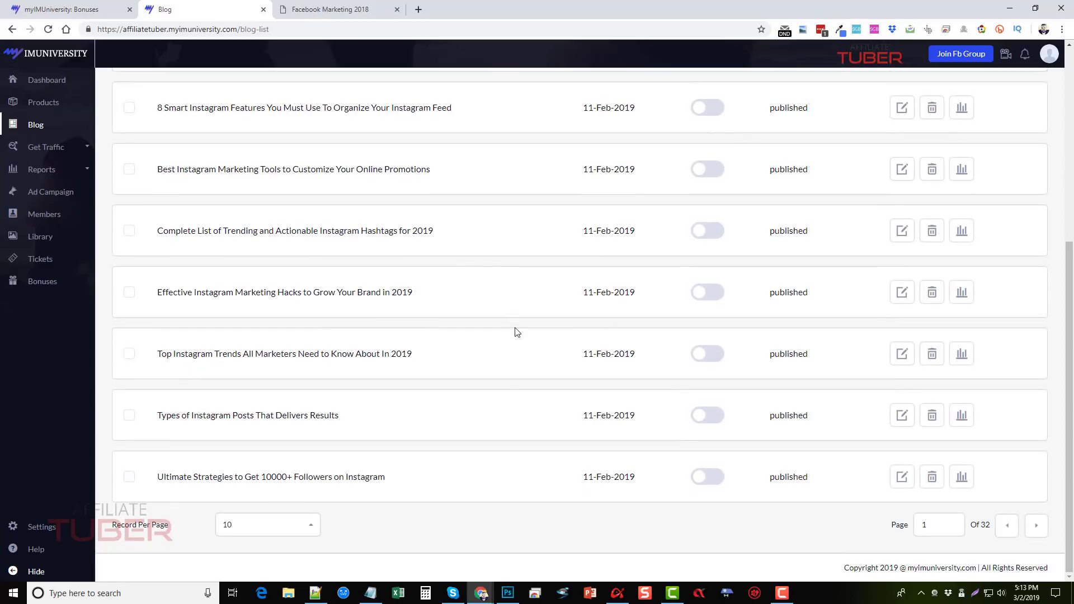
pyautogui.scroll(3)
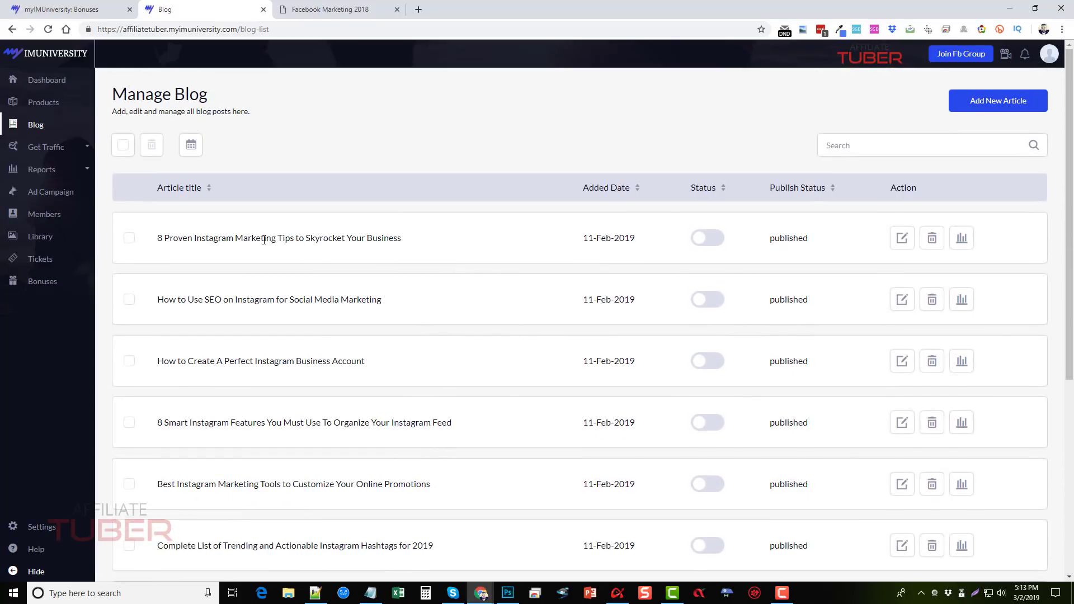
pyautogui.click(707, 237)
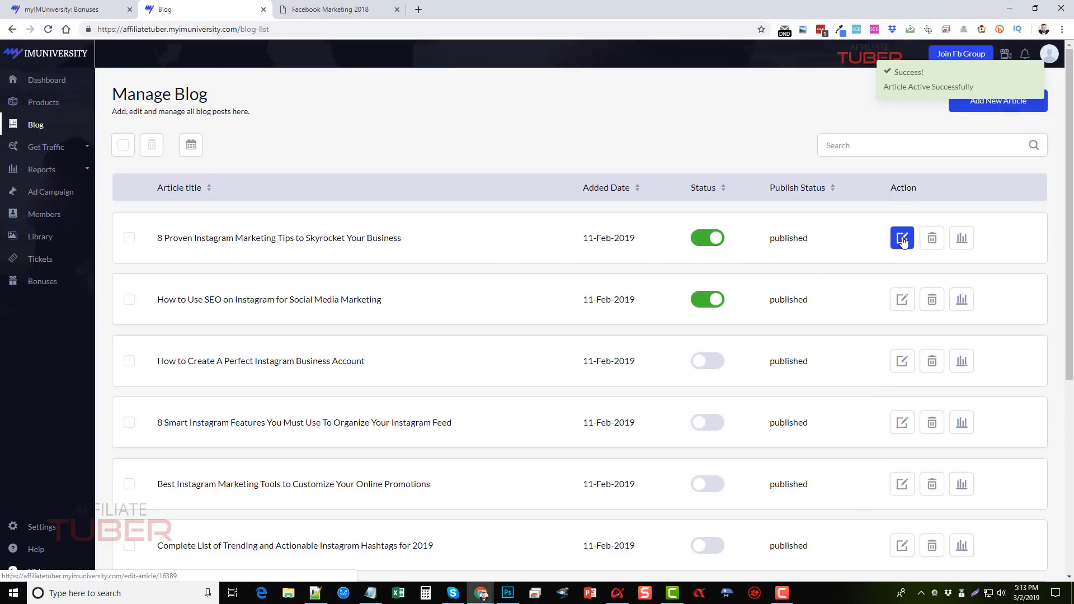
pyautogui.click(902, 237)
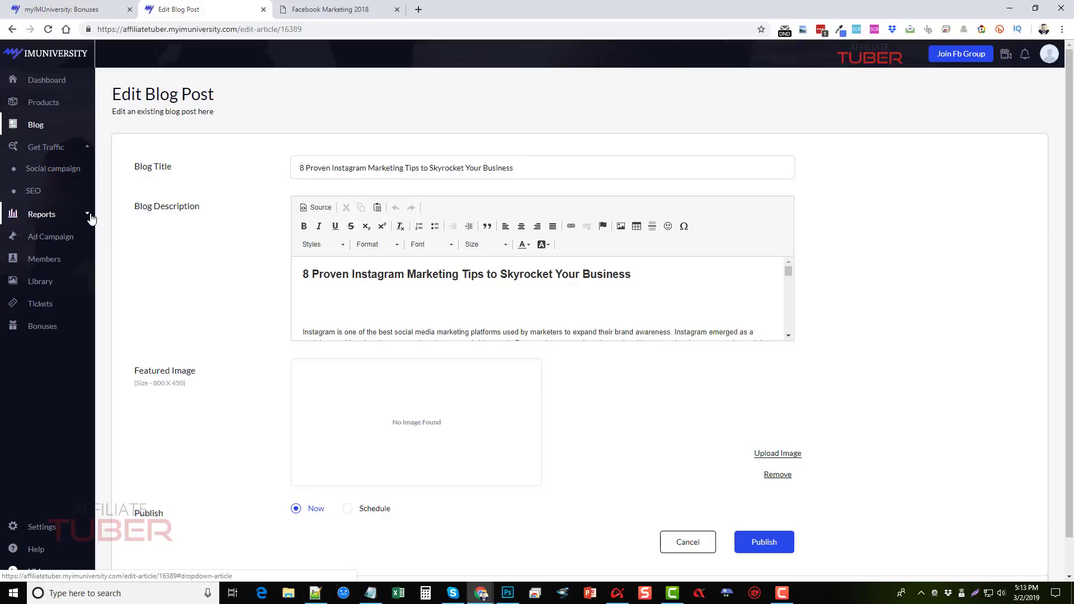
pyautogui.click(42, 213)
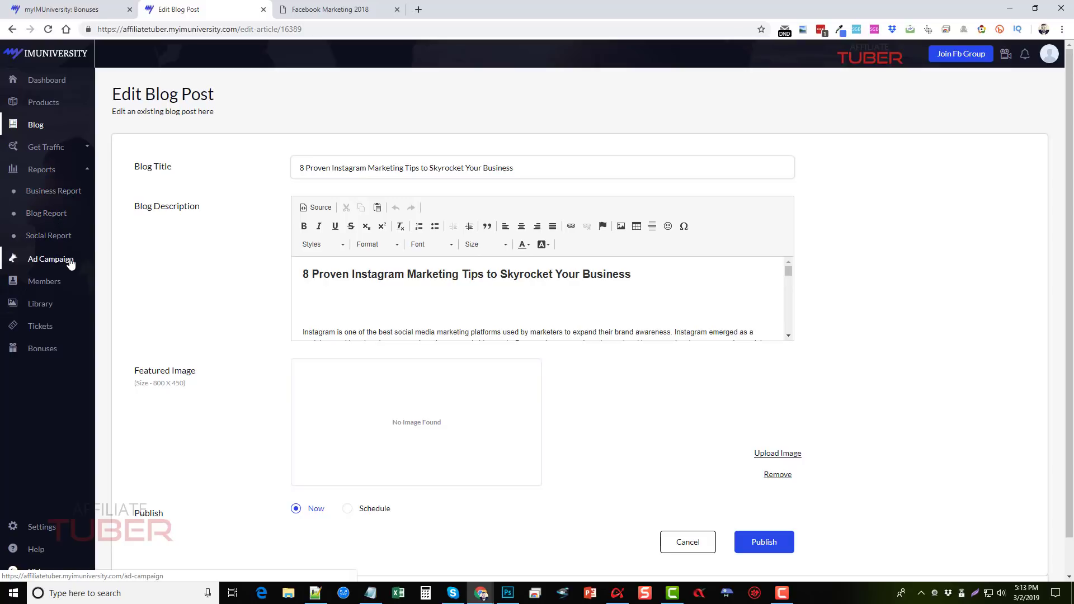
pyautogui.moveTo(50, 288)
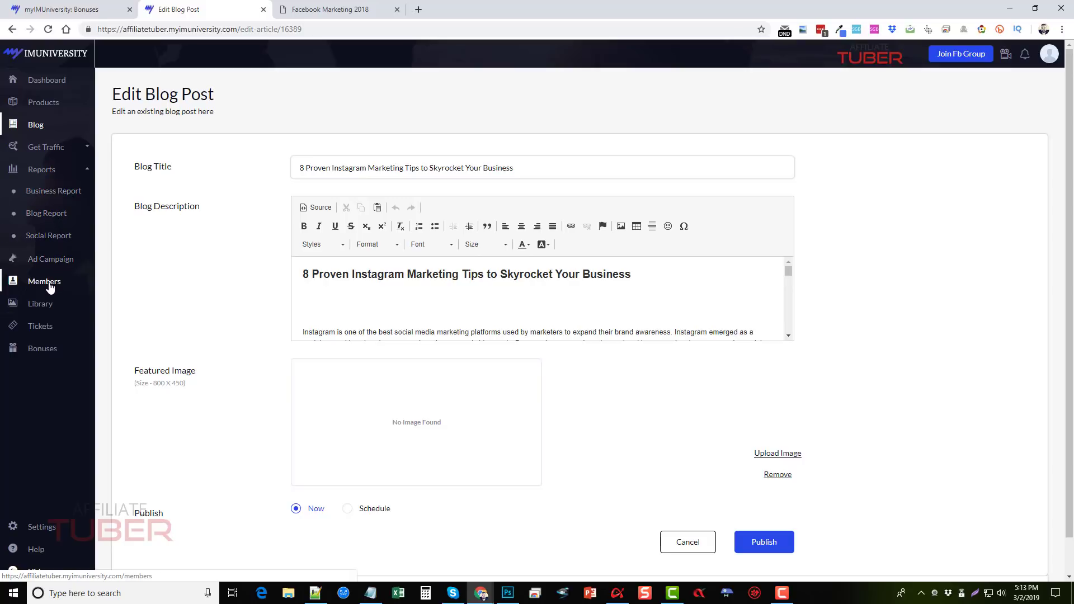
pyautogui.click(44, 282)
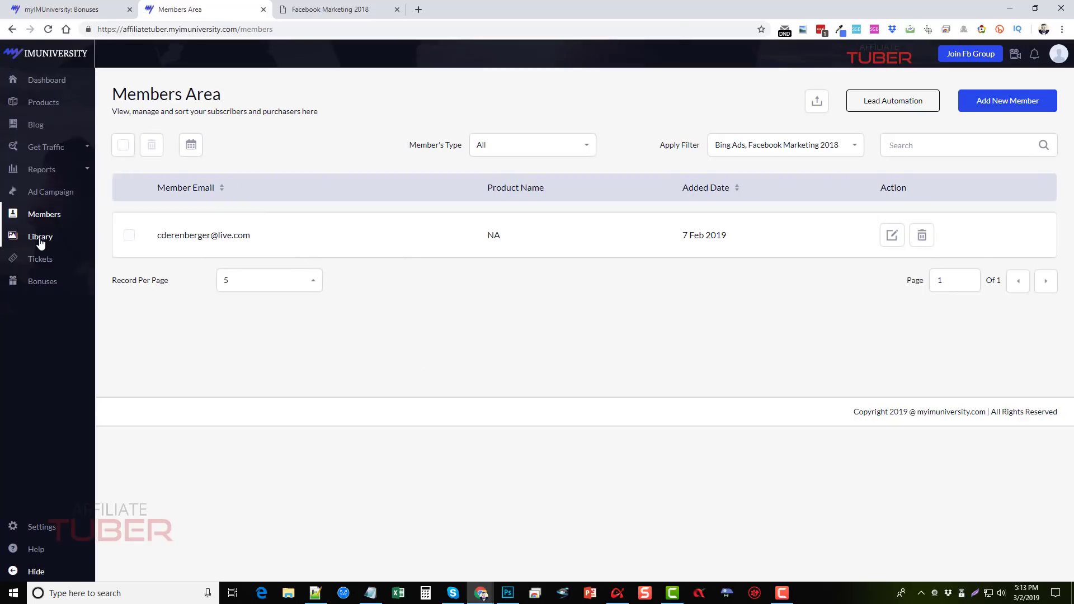
pyautogui.moveTo(40, 241)
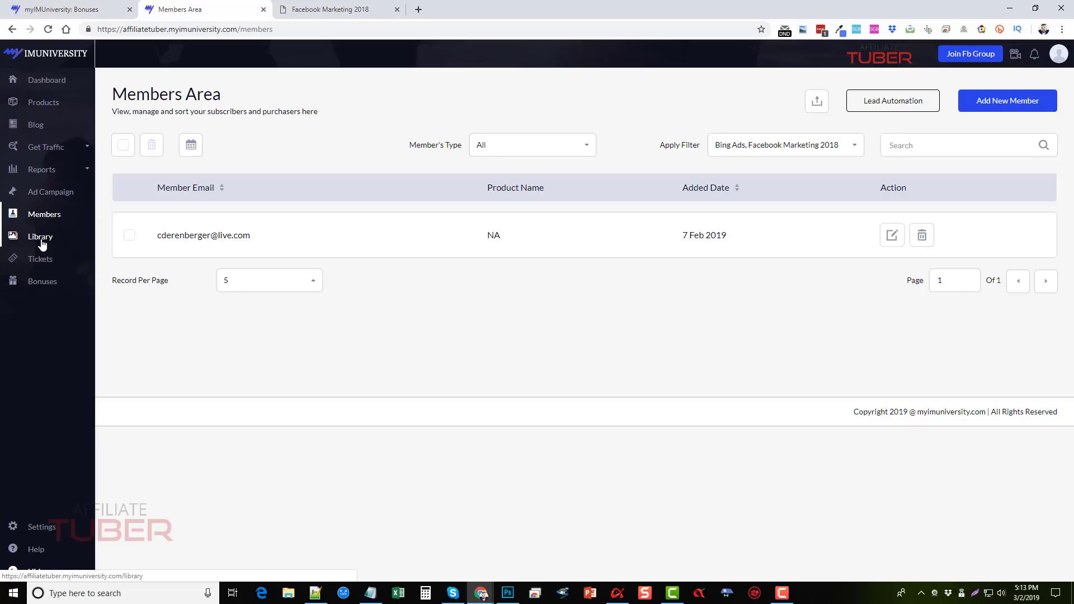
pyautogui.moveTo(52, 287)
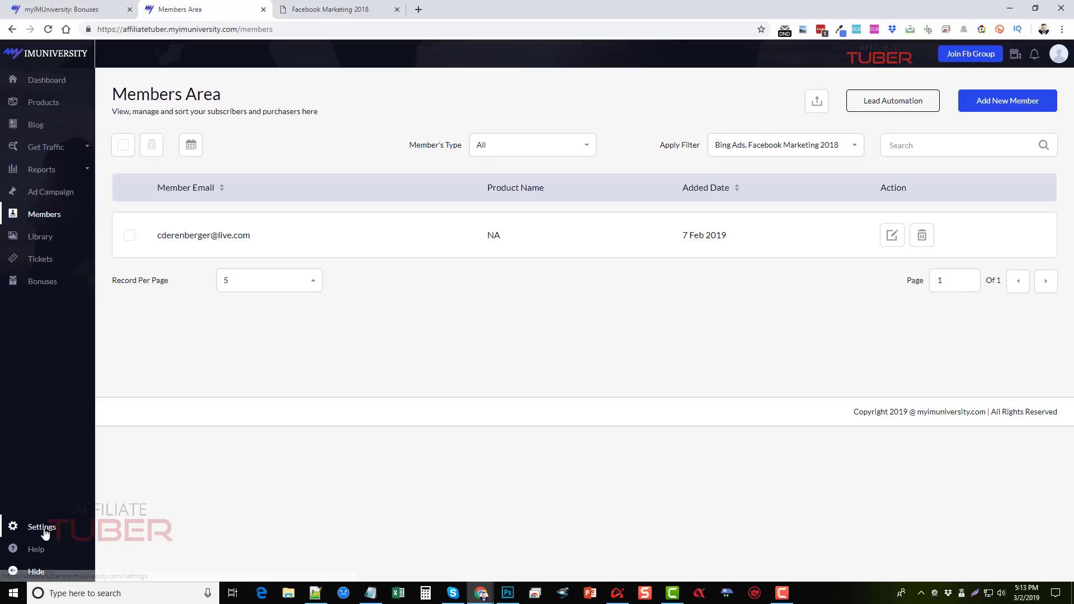
# Show the Integration settings' Payment Method list (ClickBank, JVZoo, PayDotCom, Warrior Plus, PayPal).
pyautogui.click(41, 526)
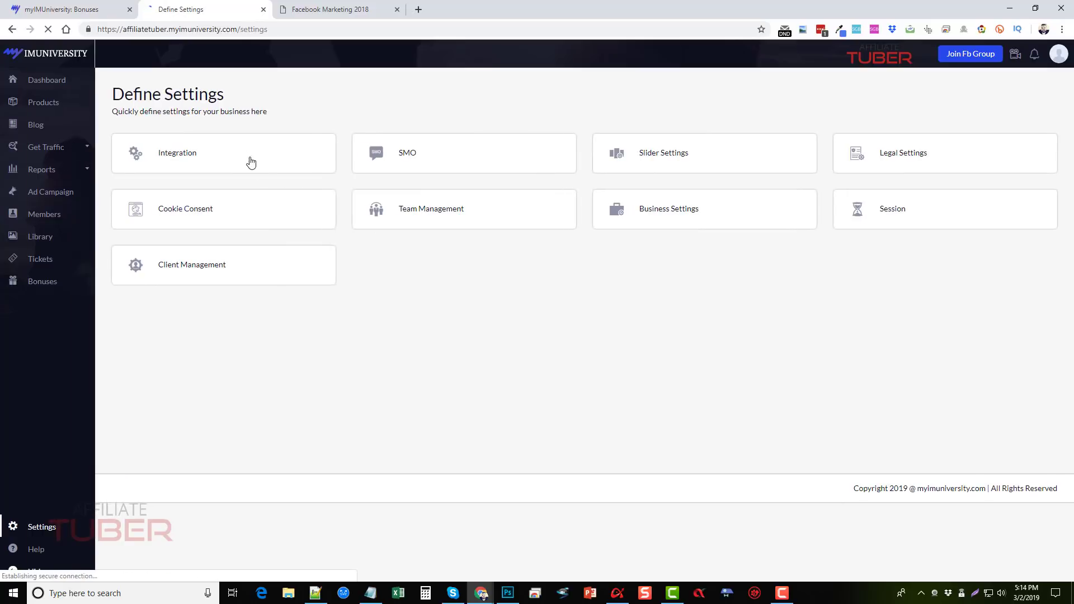
pyautogui.click(177, 152)
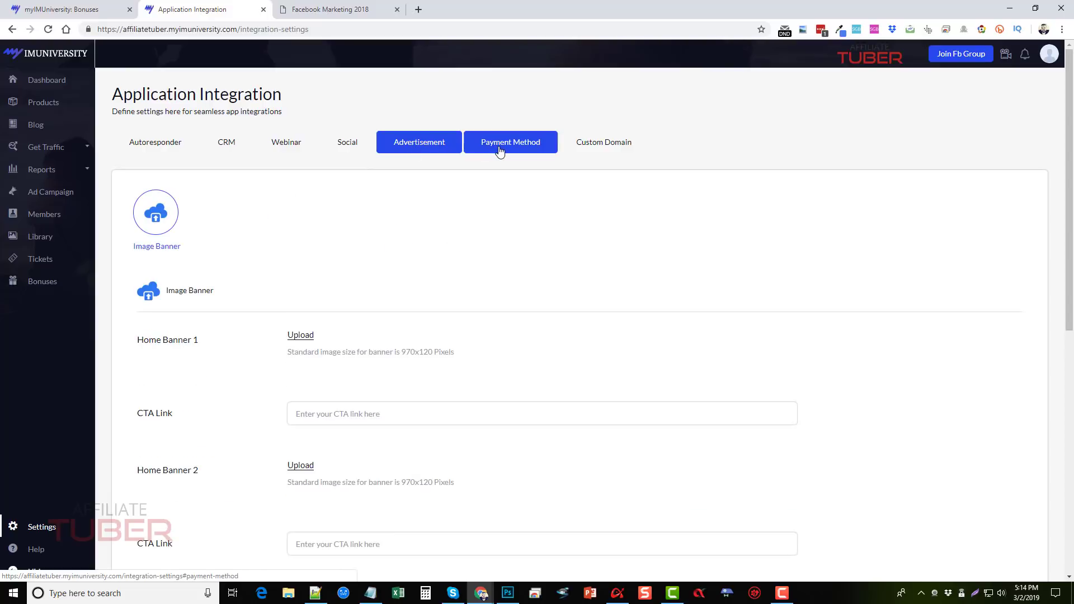
pyautogui.click(510, 142)
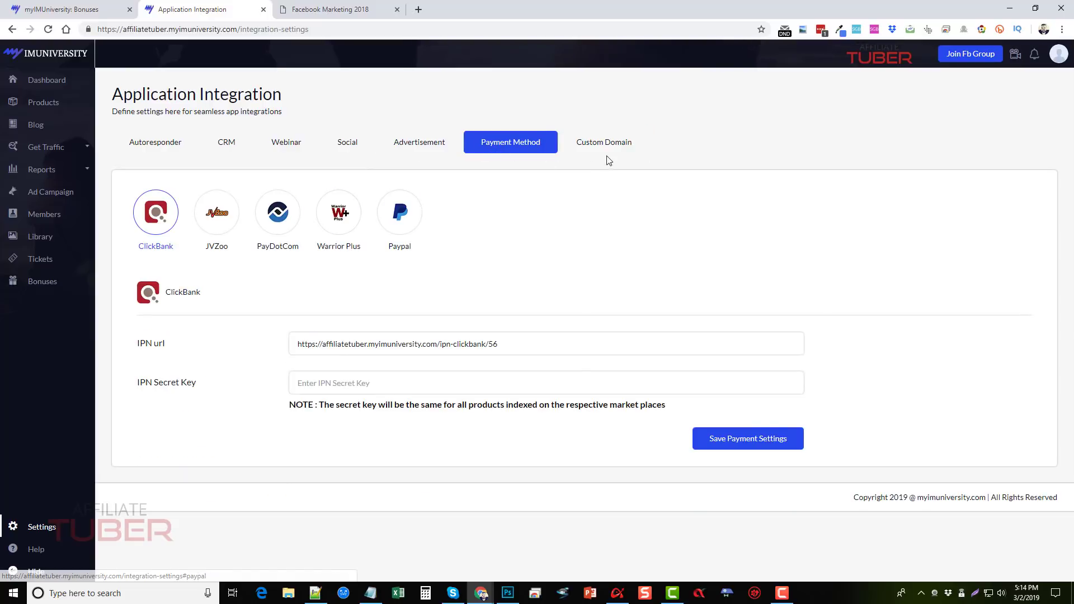
pyautogui.click(604, 142)
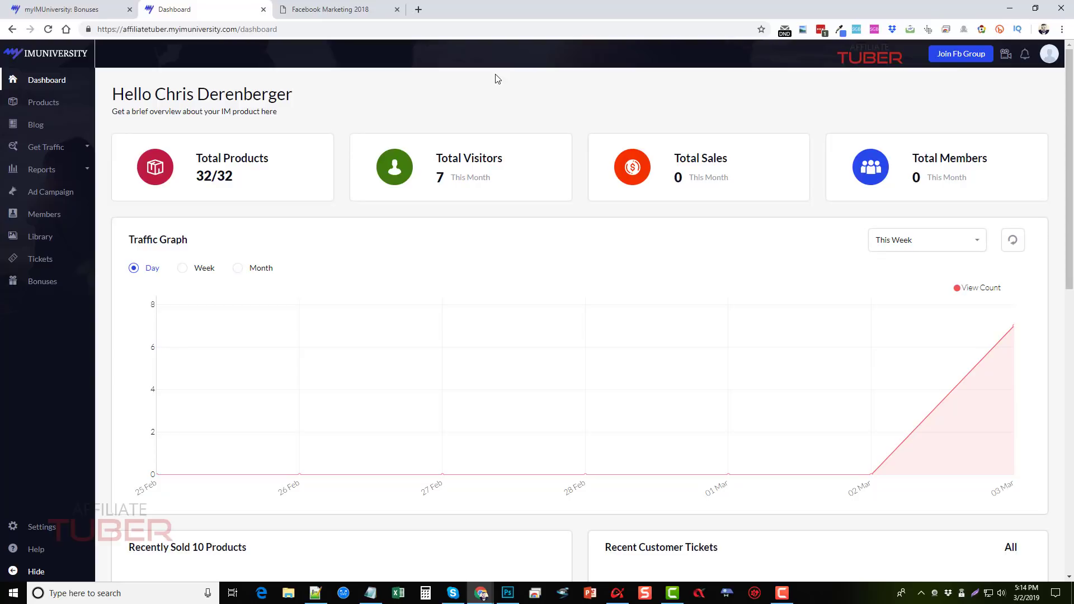
pyautogui.moveTo(154, 79)
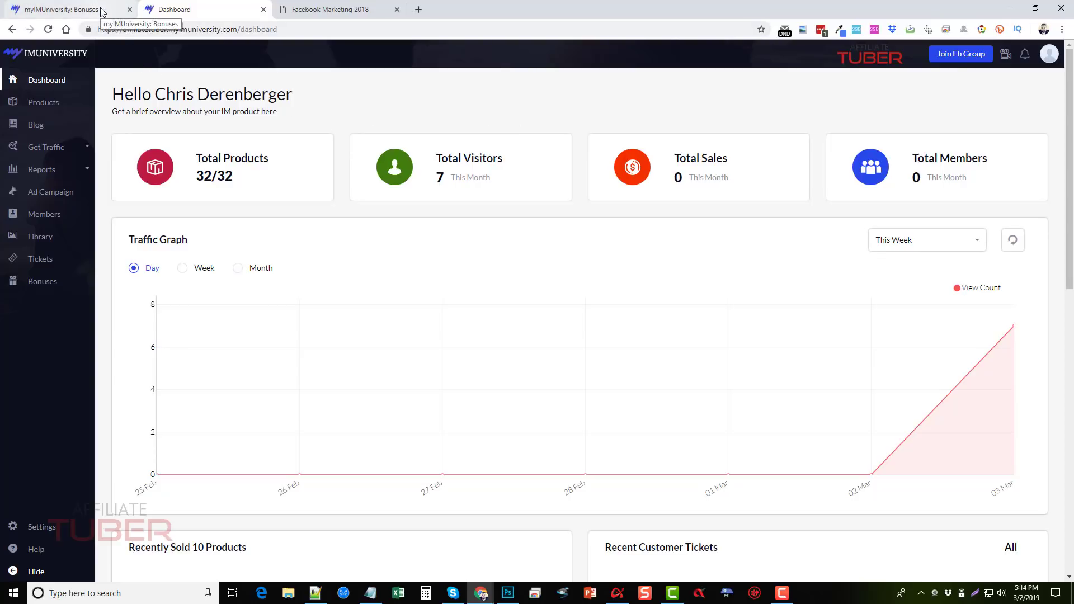
# Return to the myIMUniversity bonus page and scroll through its bonus list back to the top.
pyautogui.click(55, 9)
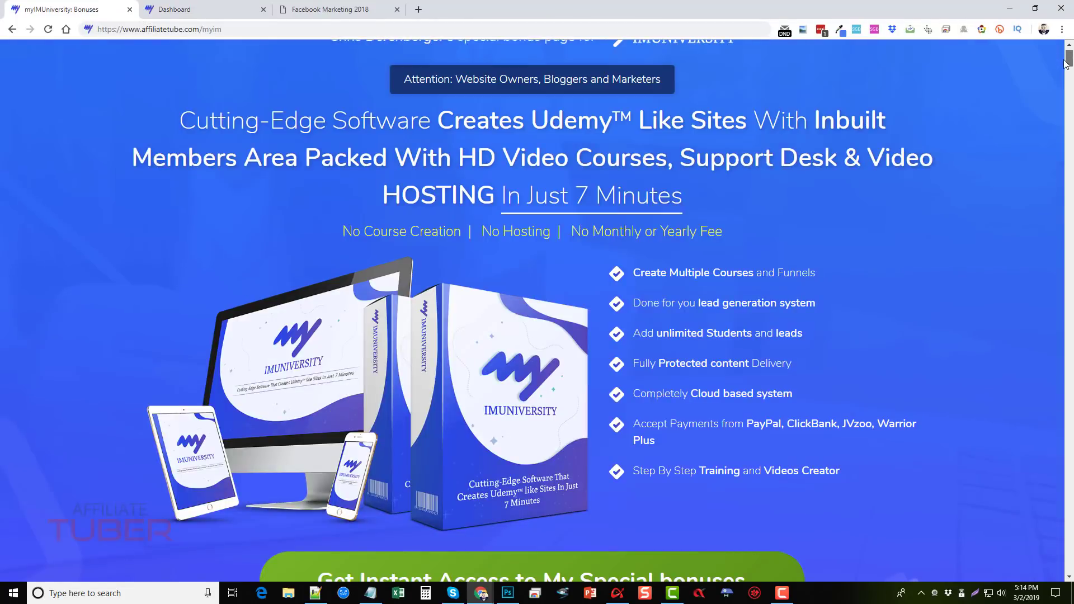
pyautogui.scroll(-3)
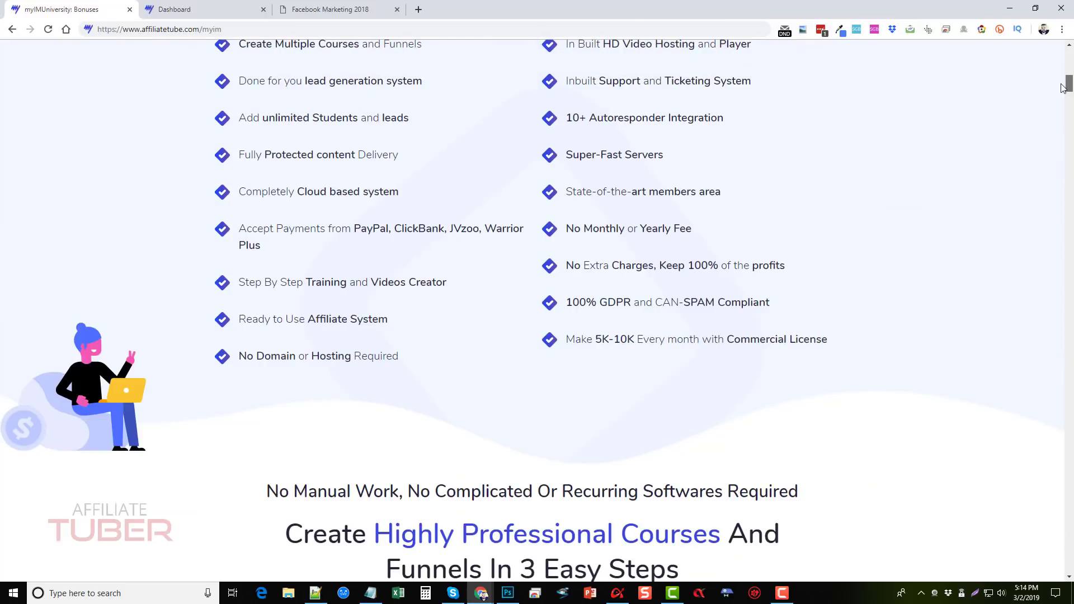
pyautogui.scroll(-3)
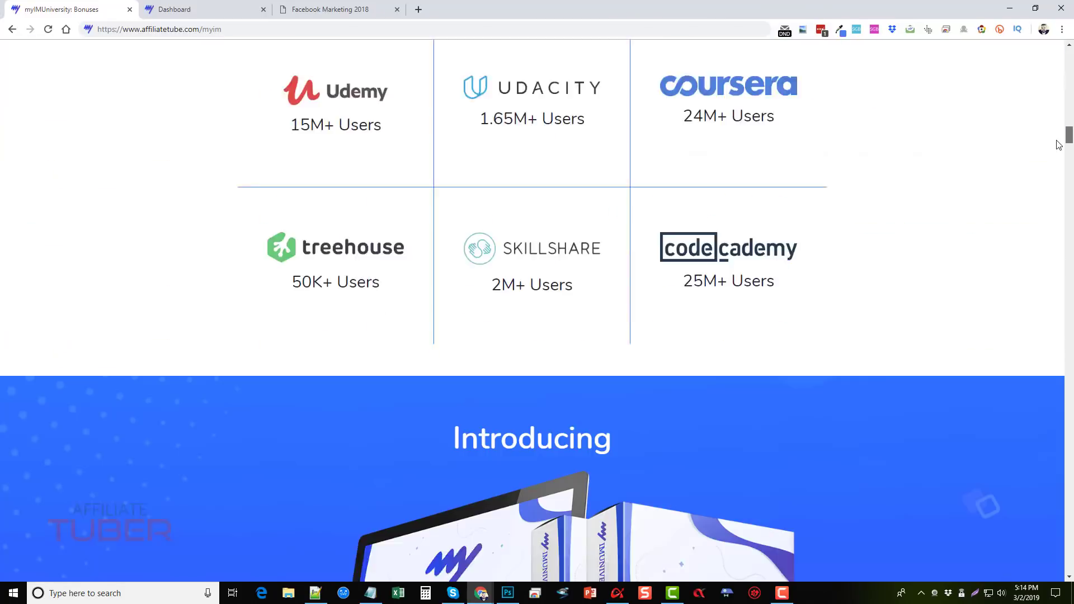
pyautogui.scroll(-3)
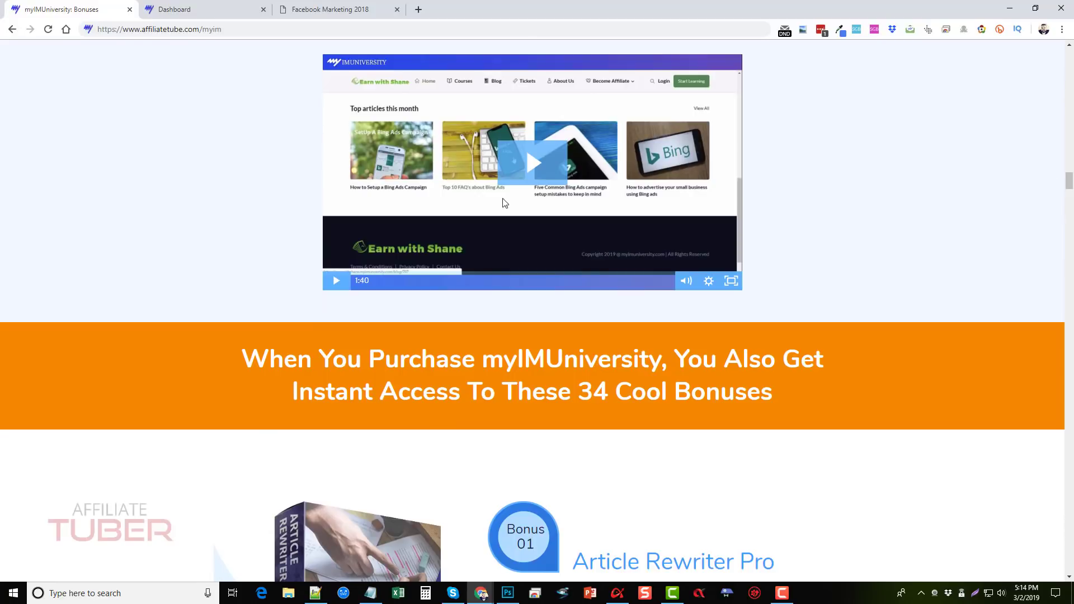
pyautogui.scroll(-3)
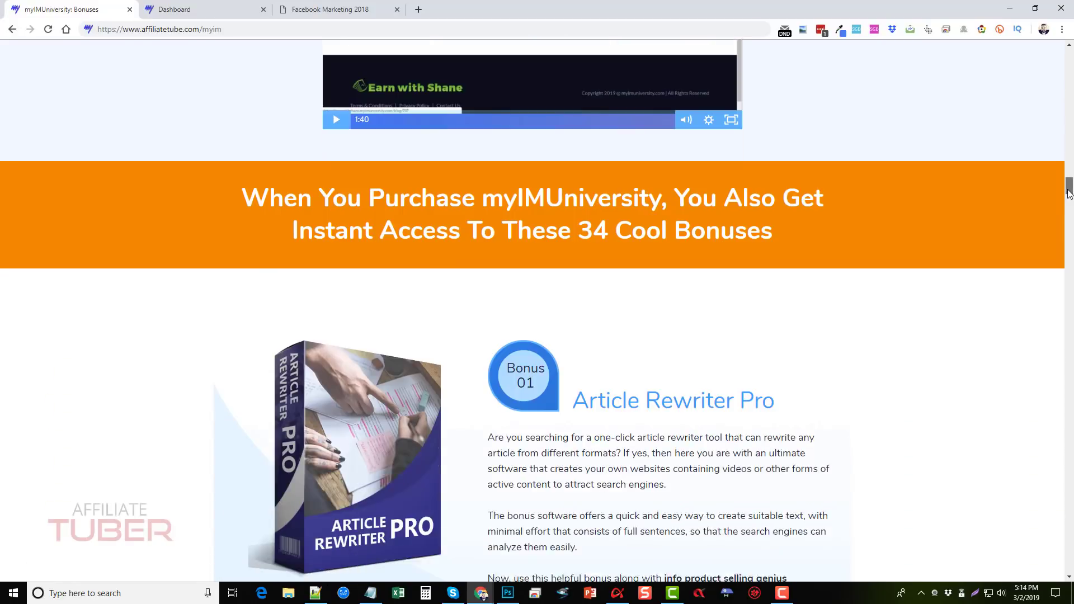
pyautogui.scroll(-3)
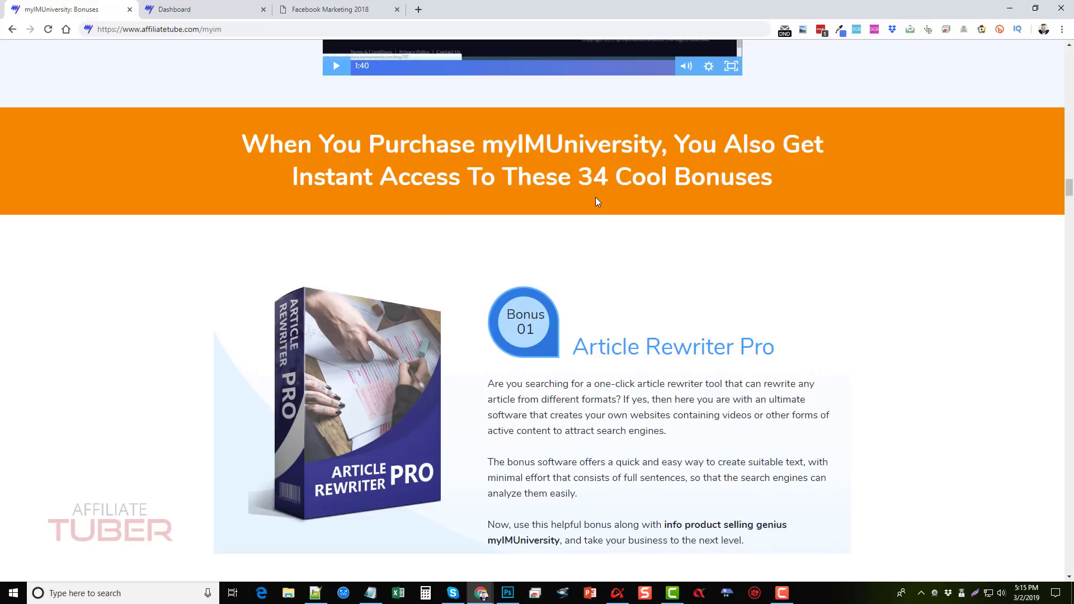
pyautogui.moveTo(971, 160)
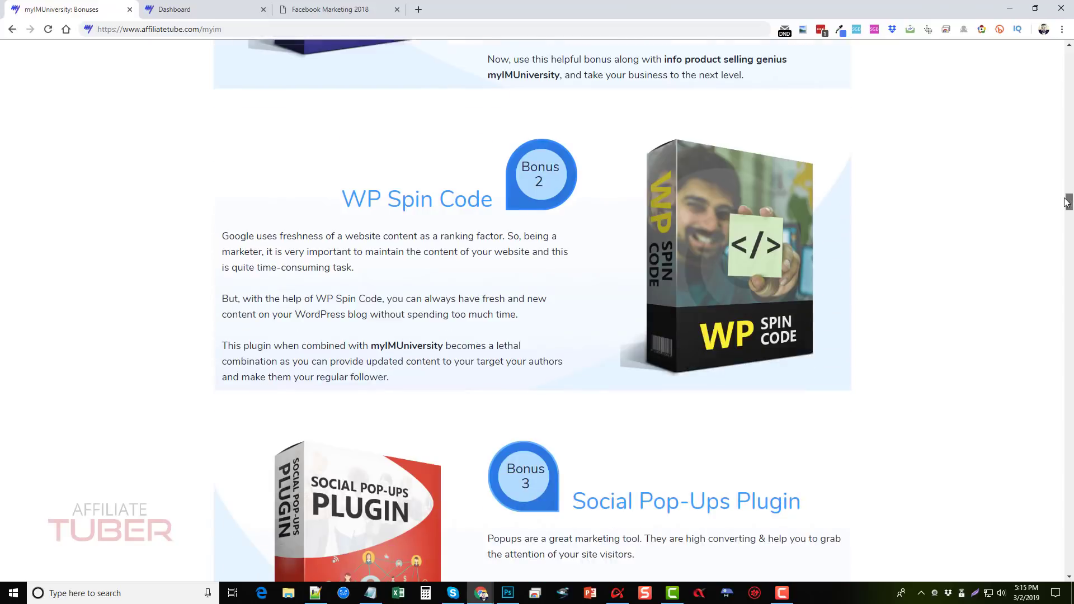
pyautogui.scroll(-3)
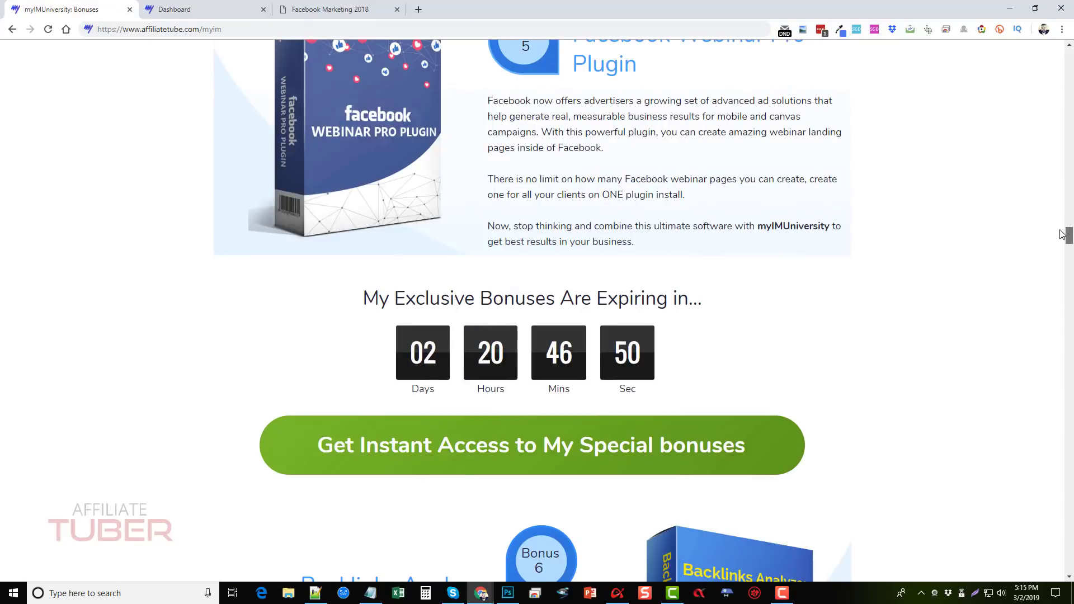
pyautogui.scroll(-3)
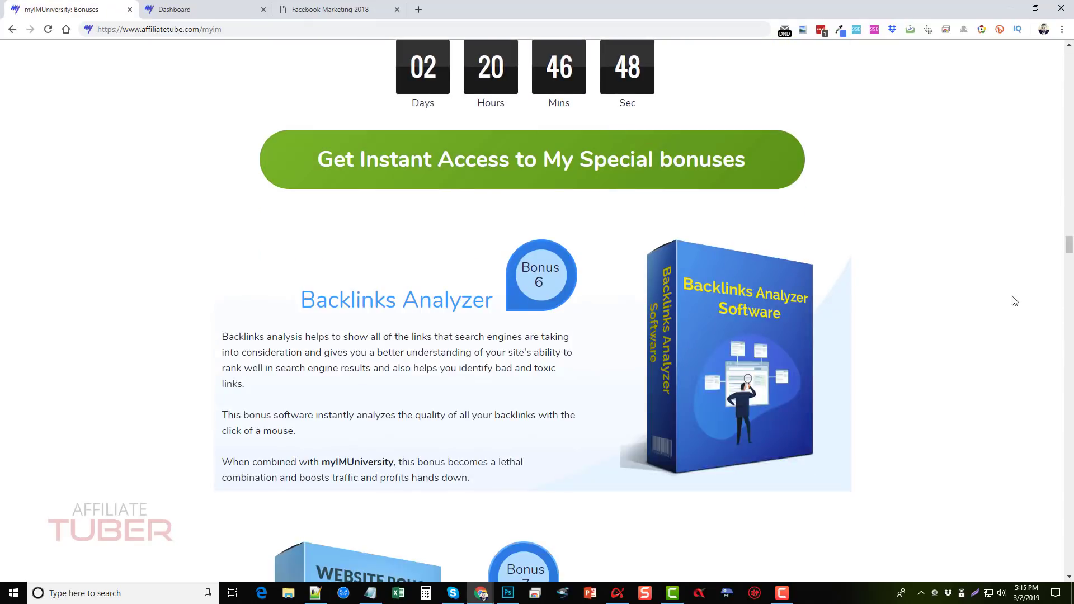
pyautogui.scroll(-3)
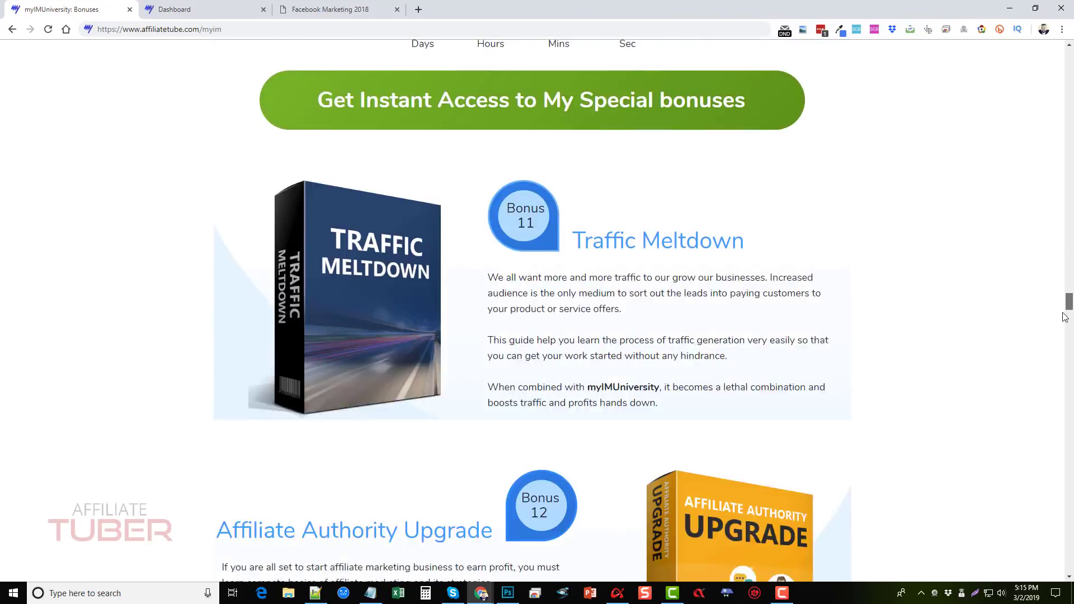
pyautogui.scroll(-3)
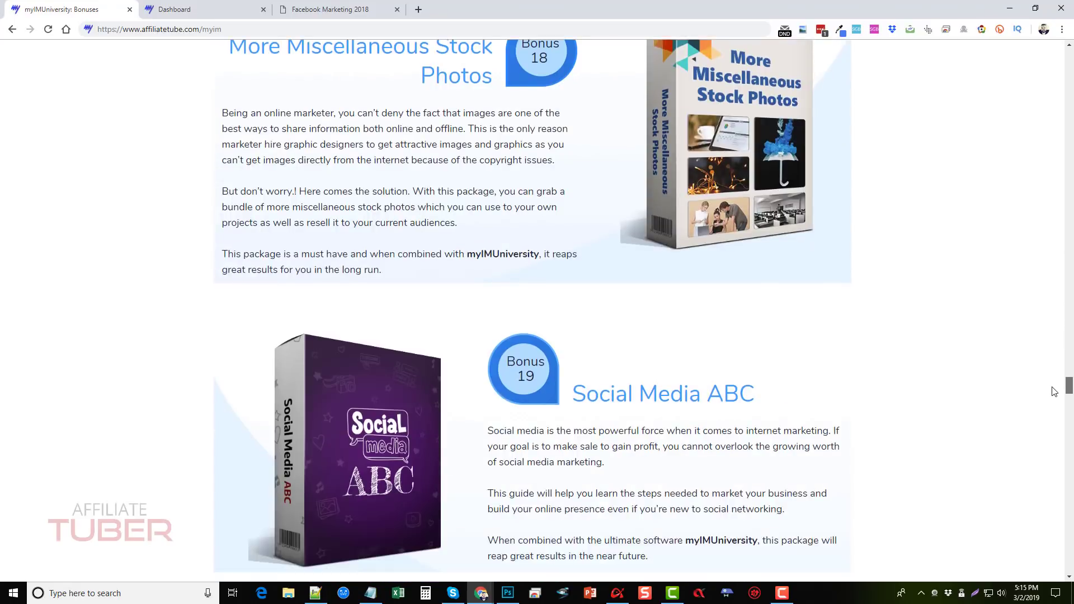
pyautogui.scroll(-3)
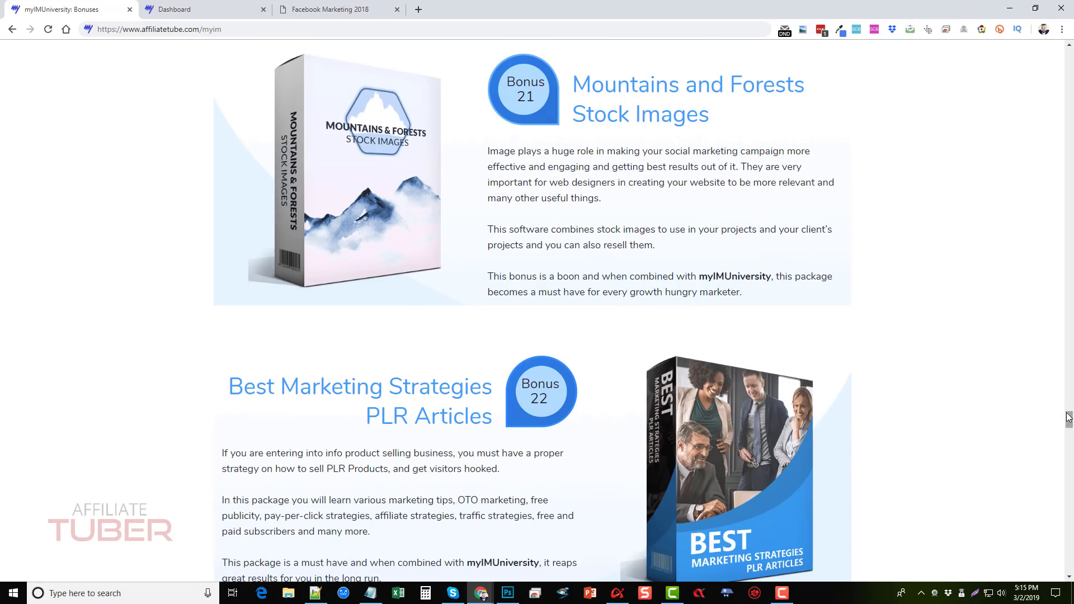
pyautogui.scroll(-3)
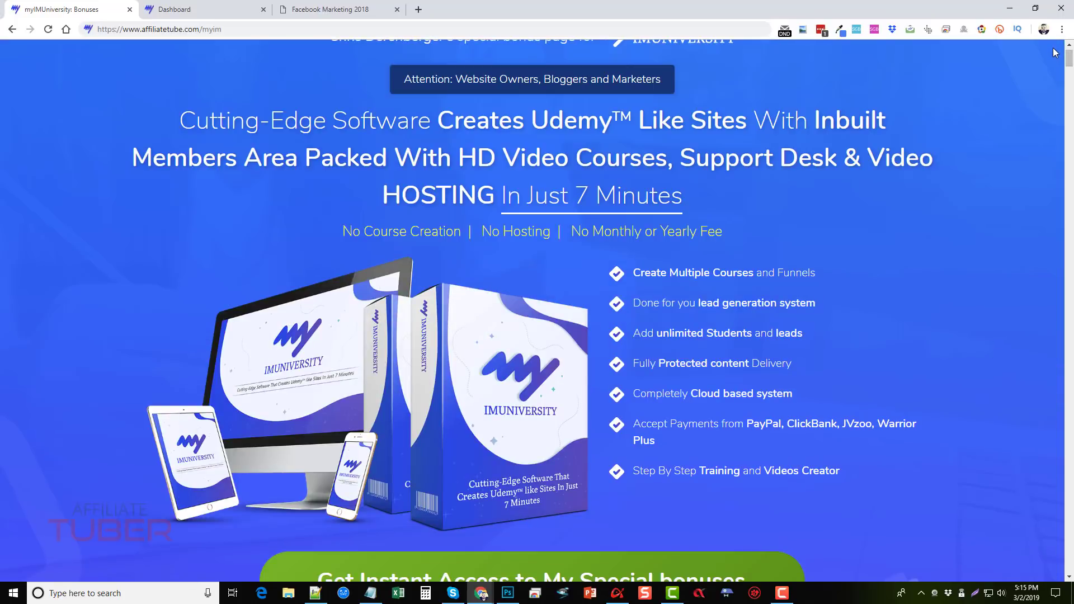
pyautogui.scroll(3)
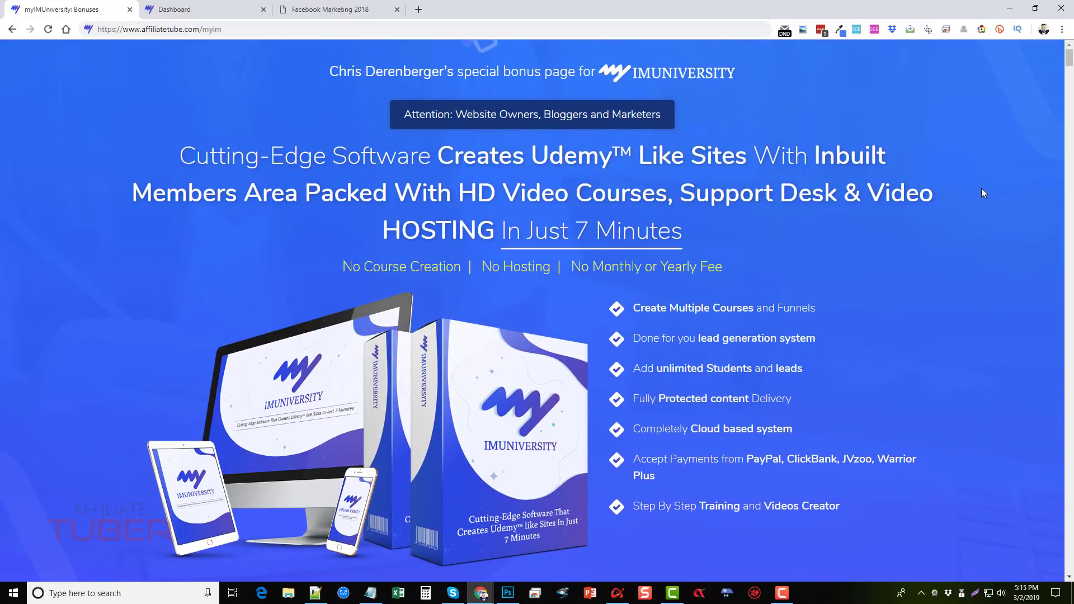